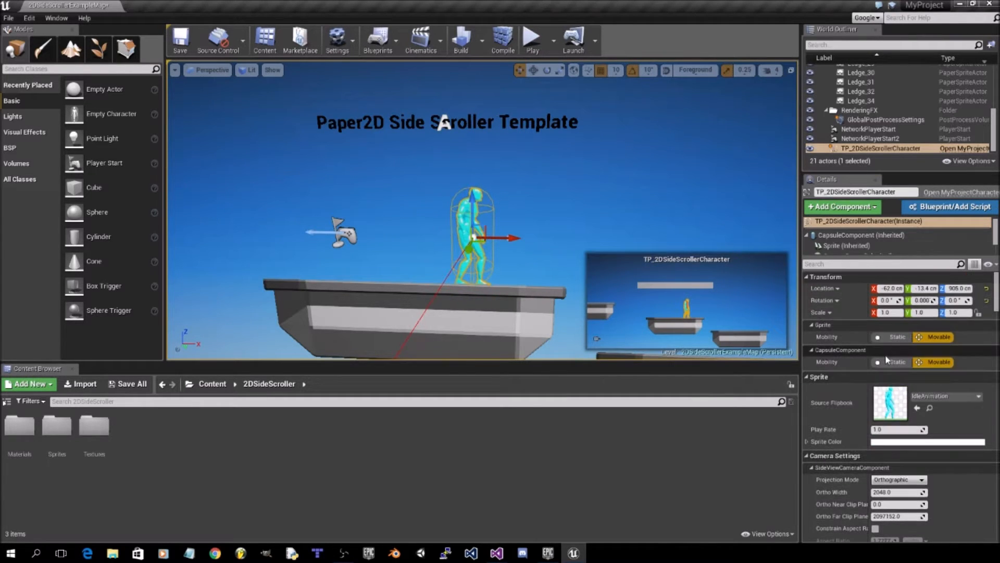
Step: Set Character Movement Max Acceleration to 100 and Braking Friction Factor to 500
scroll("down", 3)
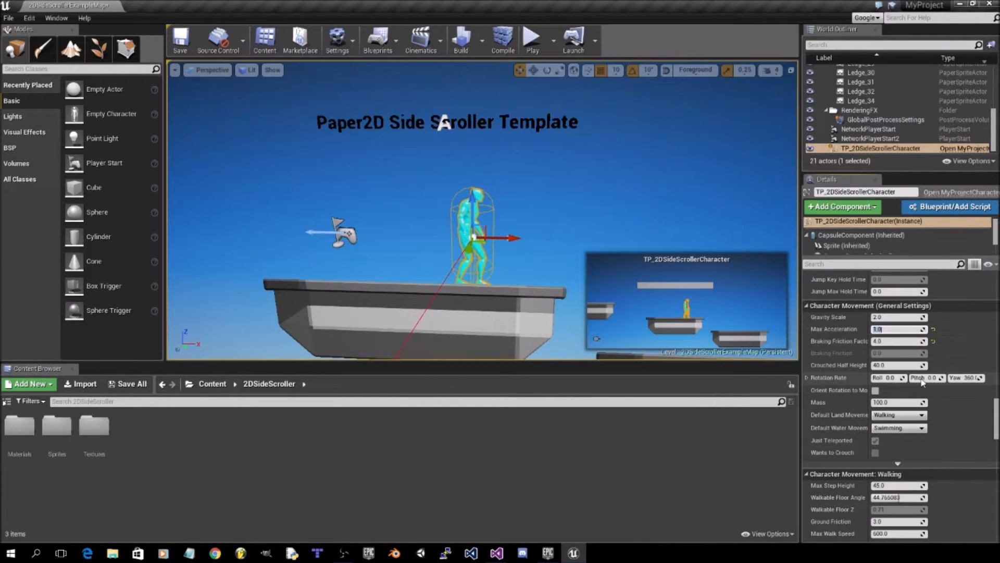
type("100")
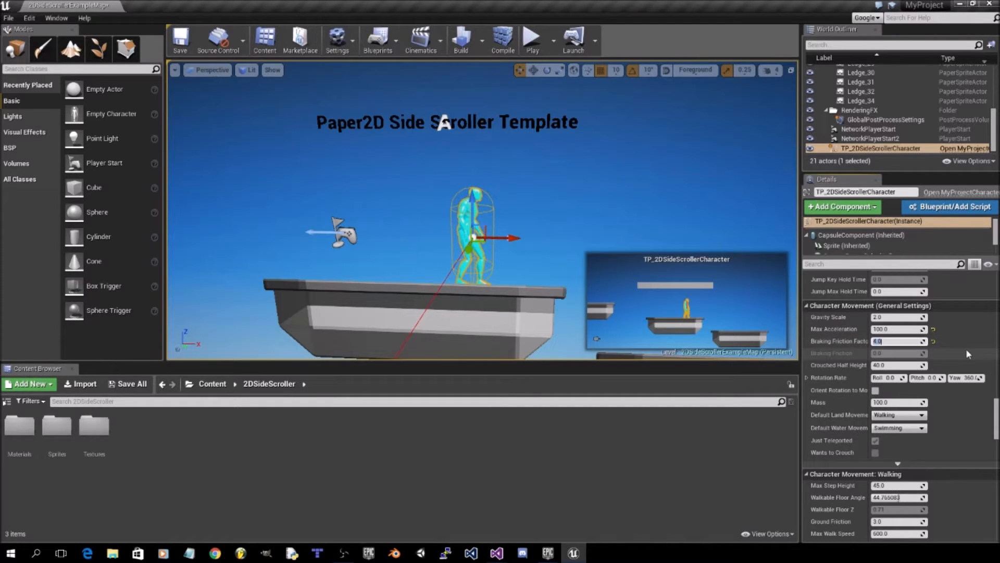
type("500")
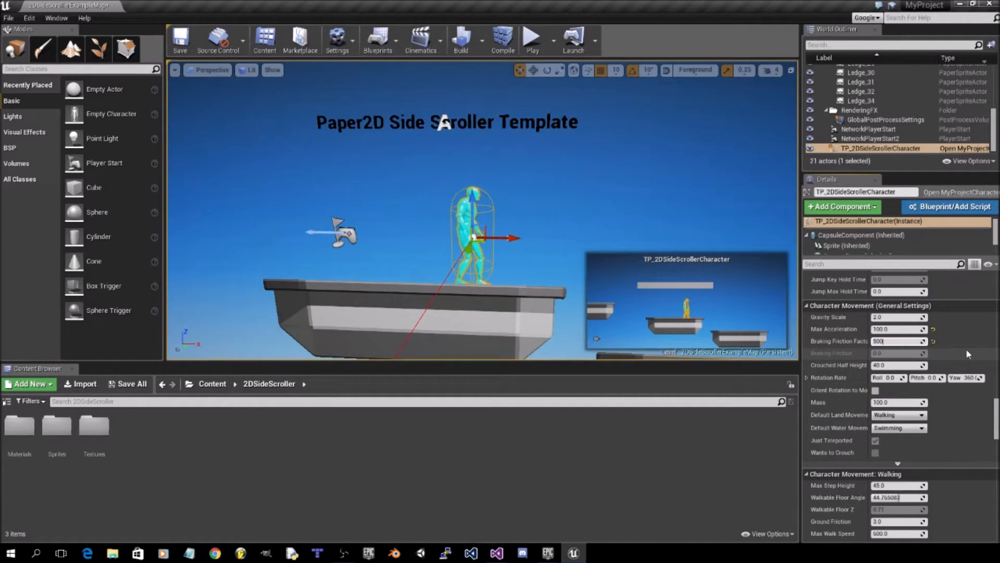
scroll("down", 3)
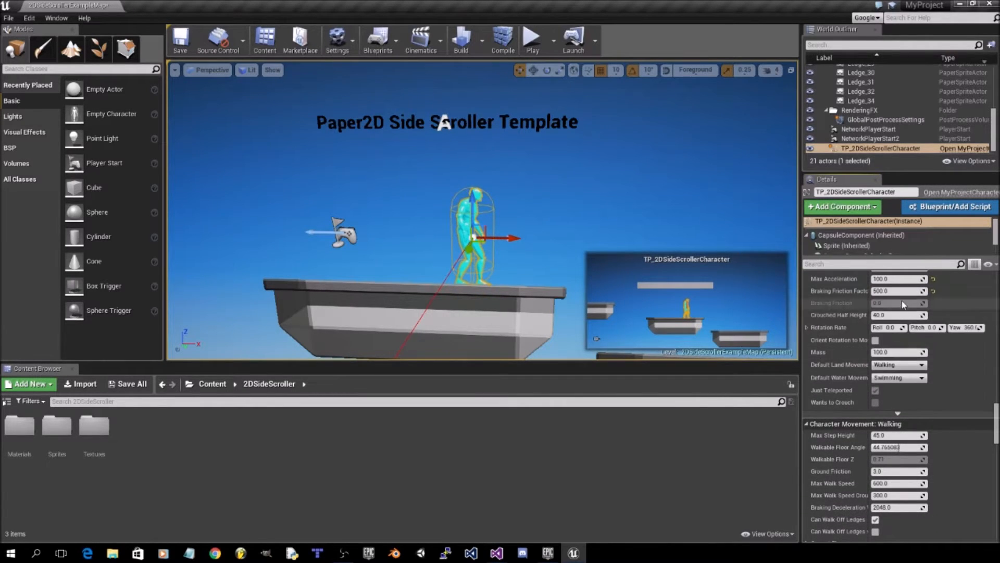
mouse_move(899, 377)
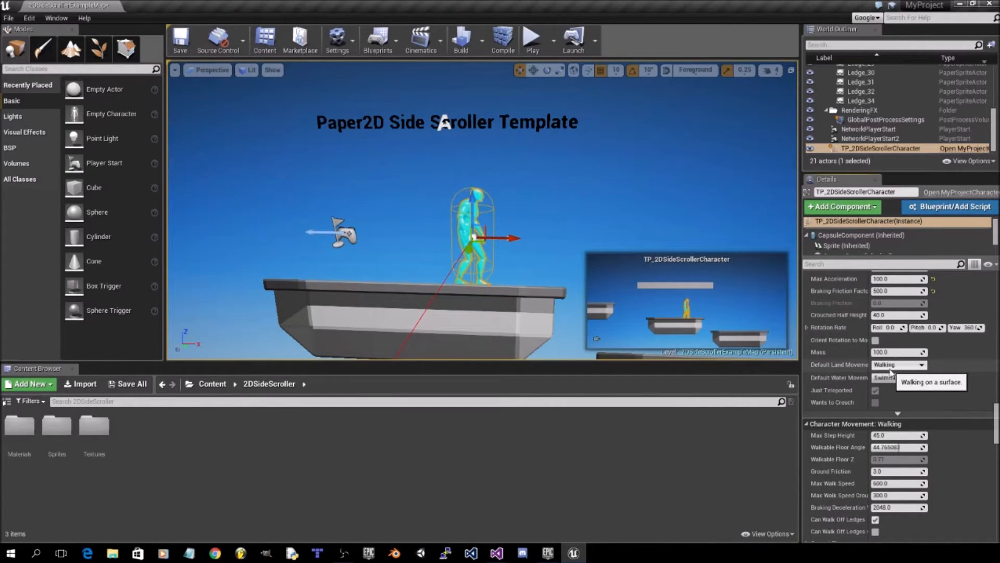
scroll("down", 3)
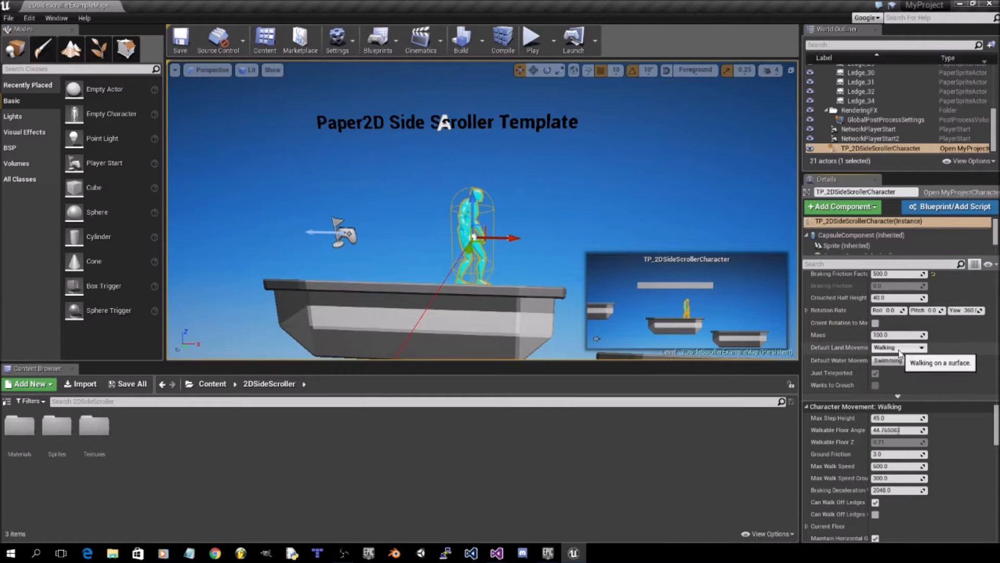
Step: Change Default Land Movement Mode from Walking to Flying
left_click(919, 348)
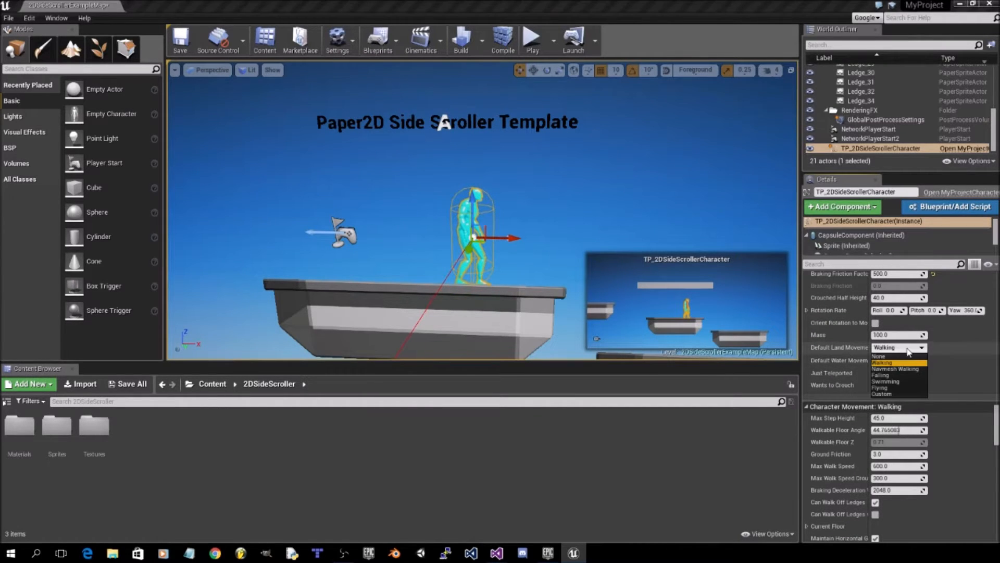
mouse_move(896, 388)
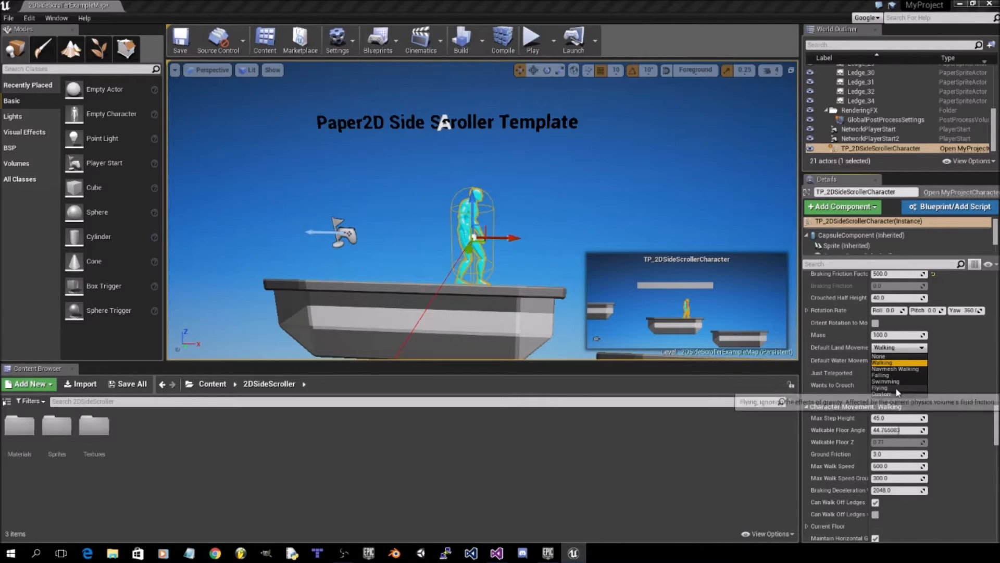
left_click(881, 387)
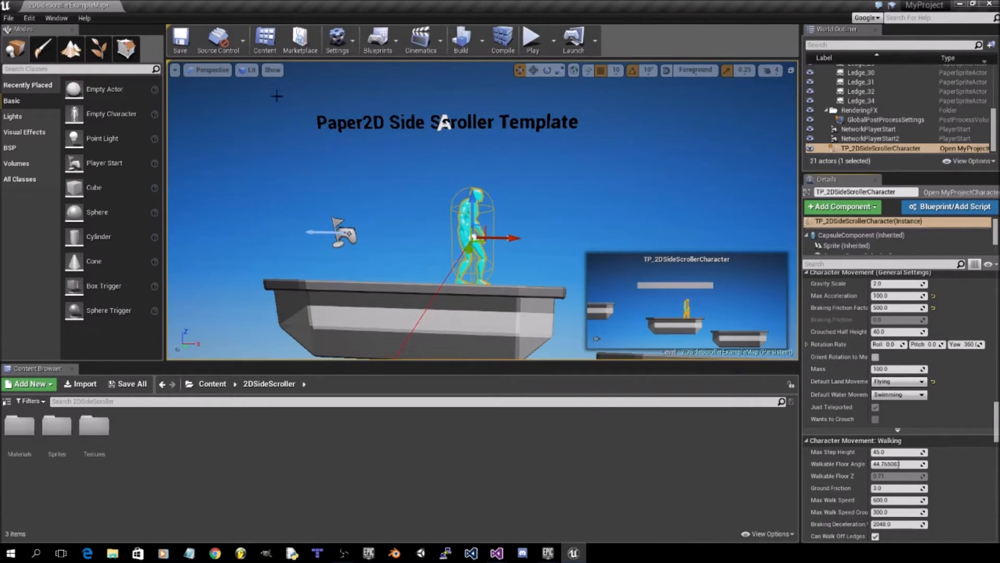
mouse_move(337, 39)
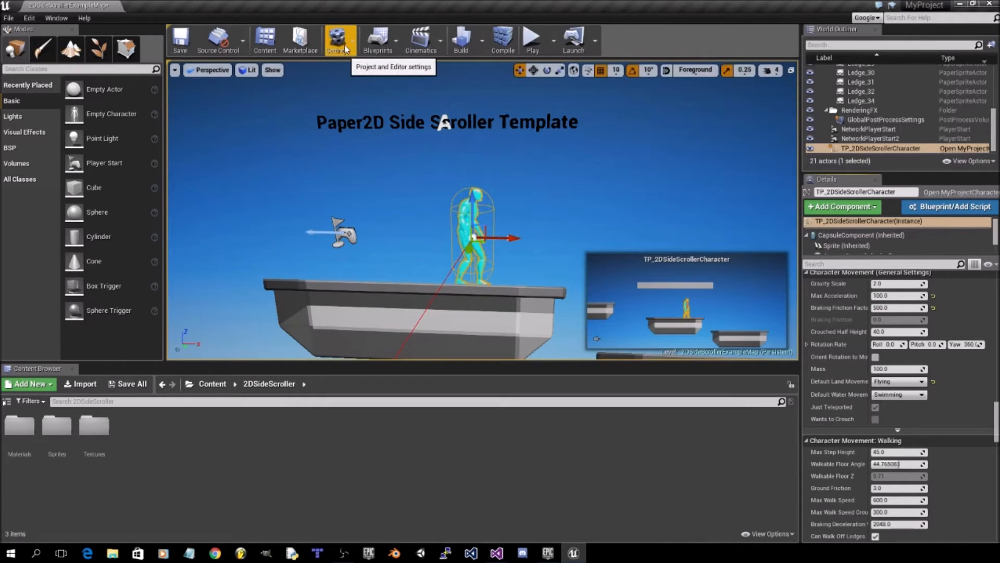
Step: Show the project's Input settings with the existing axis mappings expanded
left_click(337, 39)
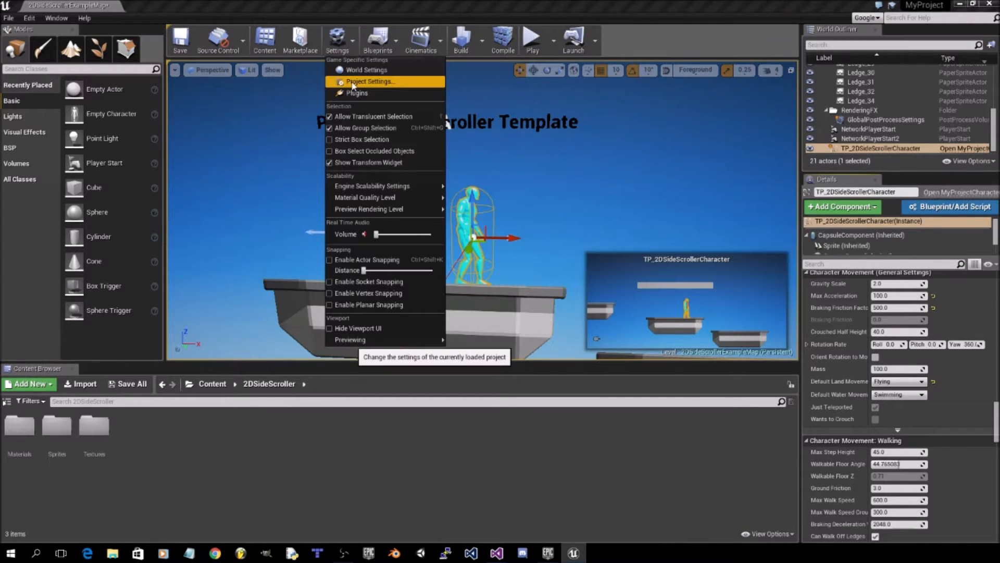
left_click(370, 81)
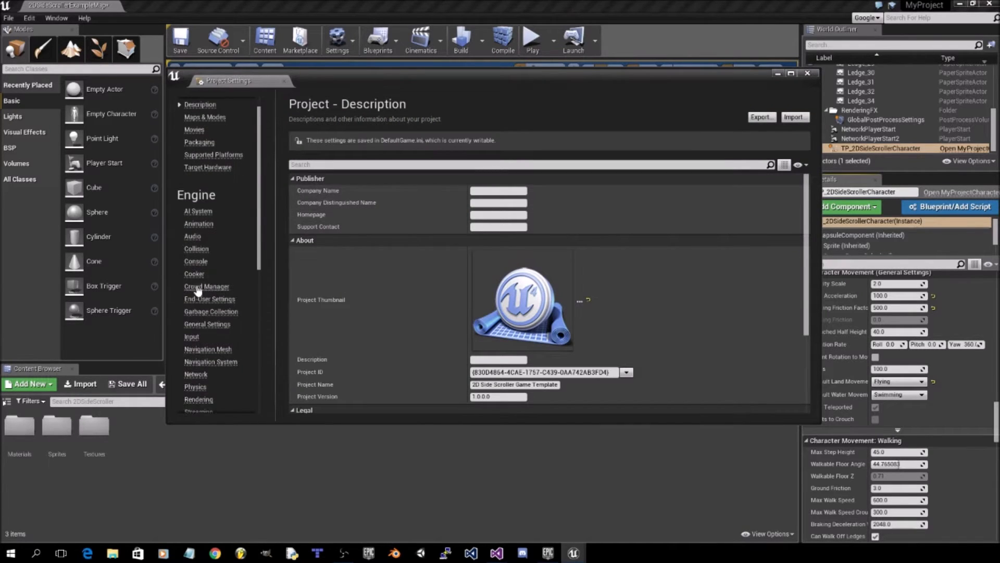
left_click(192, 334)
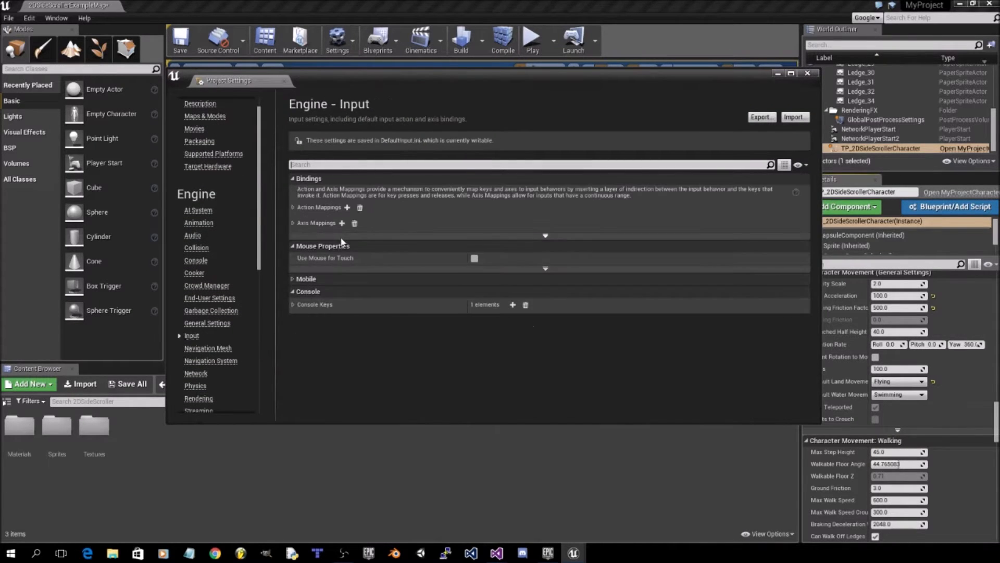
left_click(341, 223)
type("MoveRight")
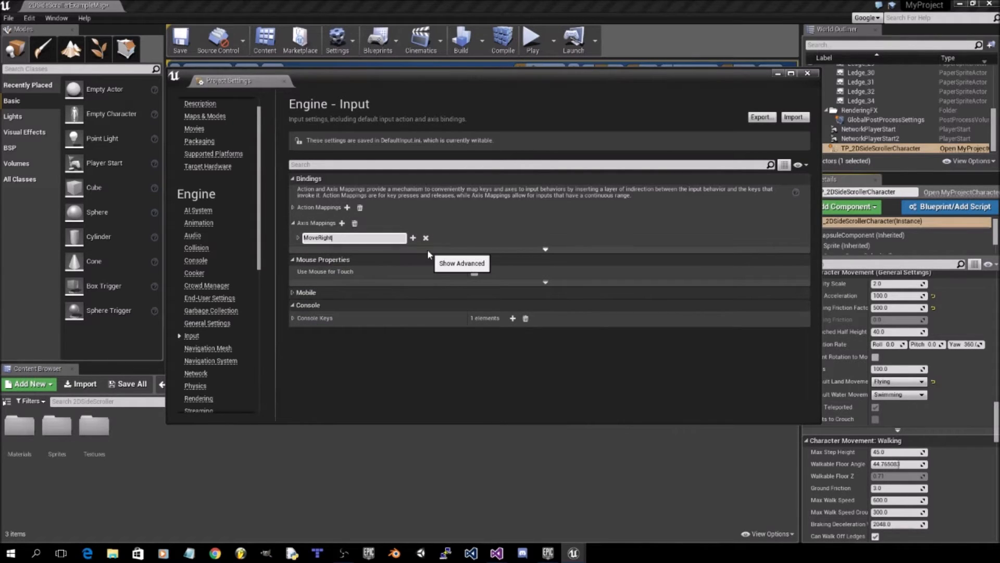
Step: Rename MoveRight to MoveRightorLeft and add a new axis mapping MoveUpOrDown
type("orLeft")
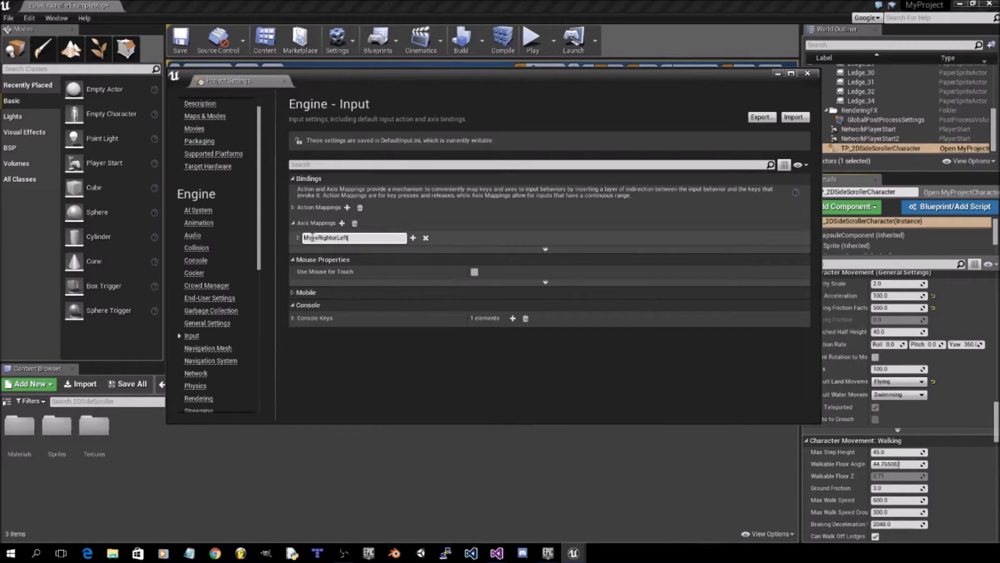
left_click(297, 238)
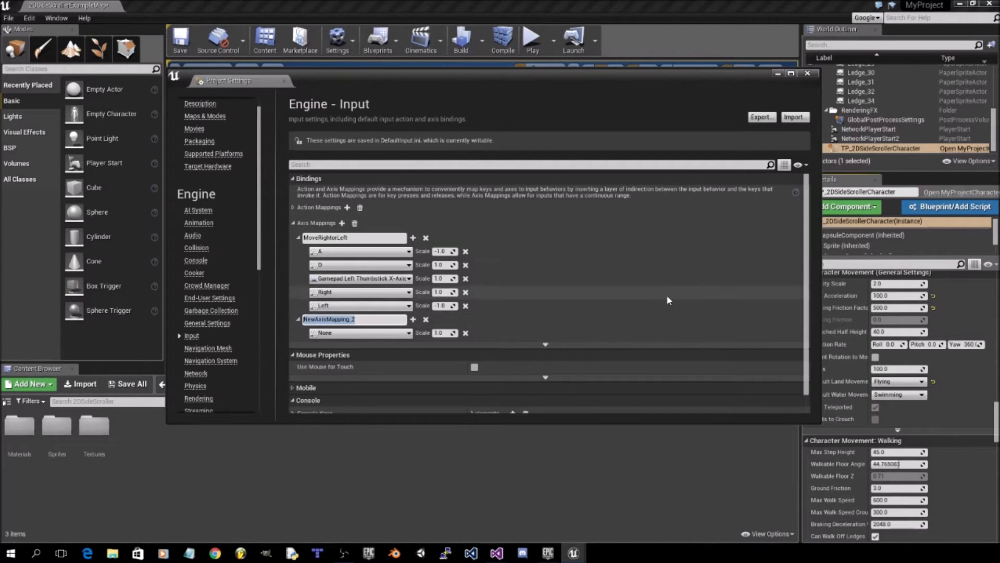
type("MoveUporDown")
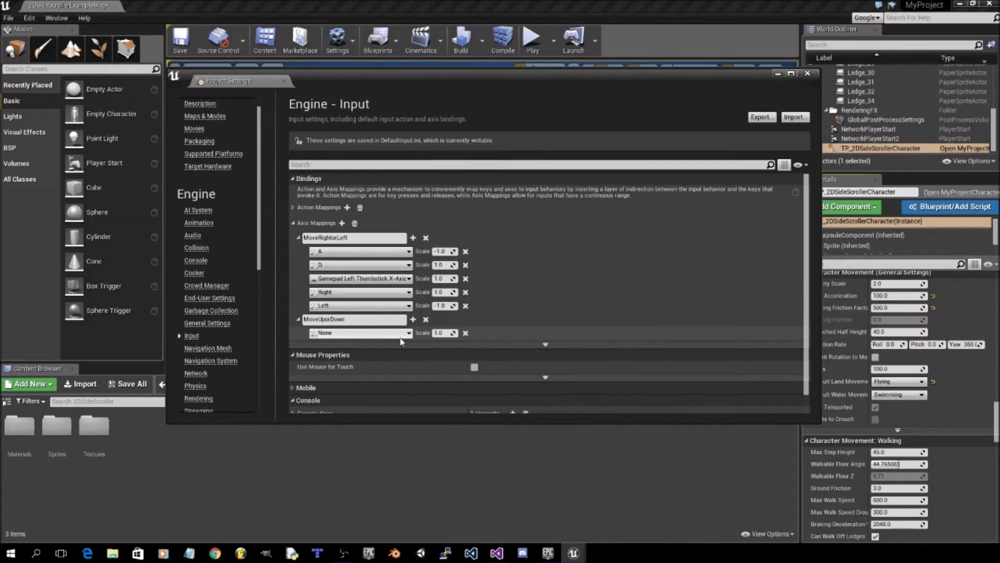
Step: Bind W at scale 1.0 and S at scale -1.0 to MoveUpOrDown
left_click(359, 332)
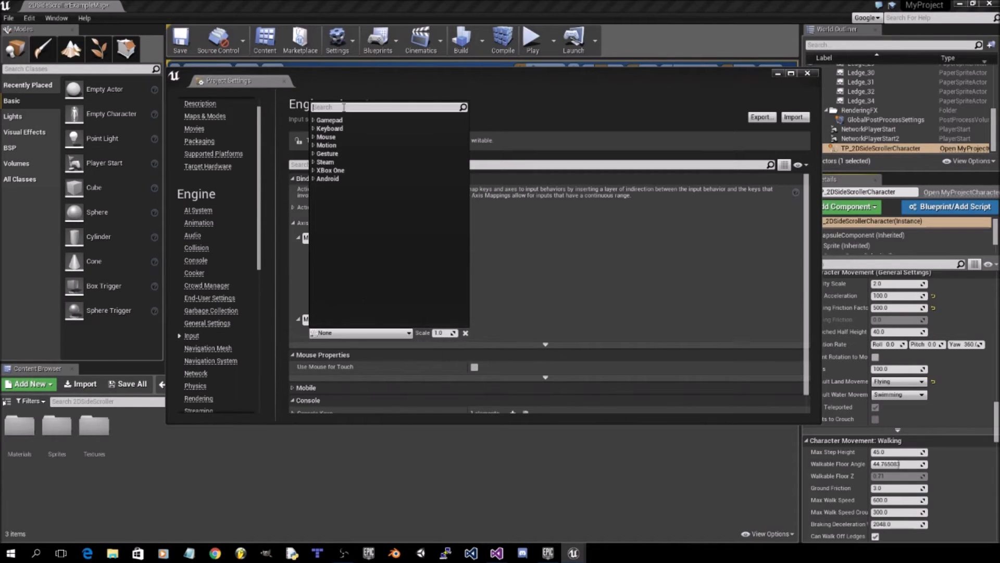
type("W")
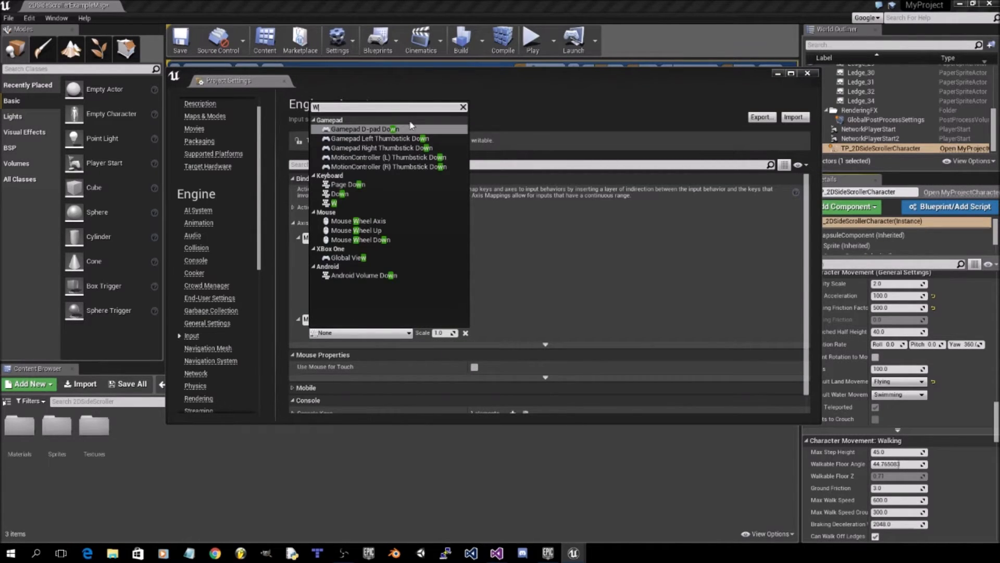
left_click(335, 203)
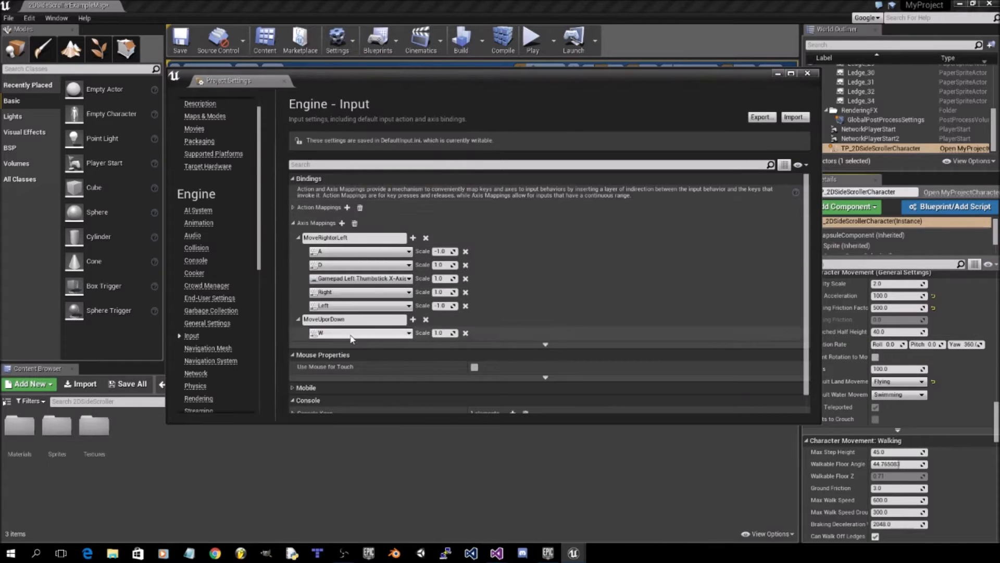
left_click(360, 332)
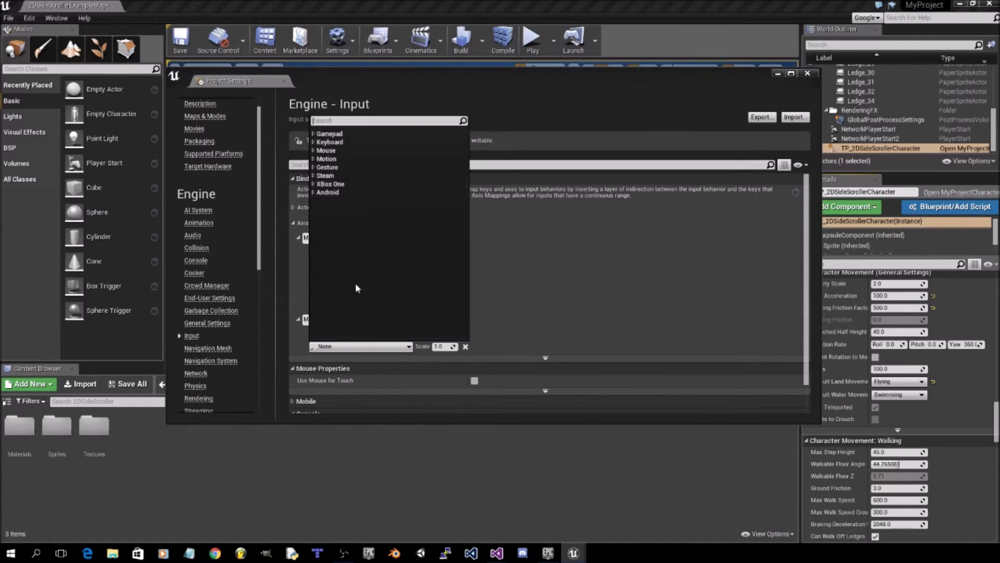
mouse_move(403, 119)
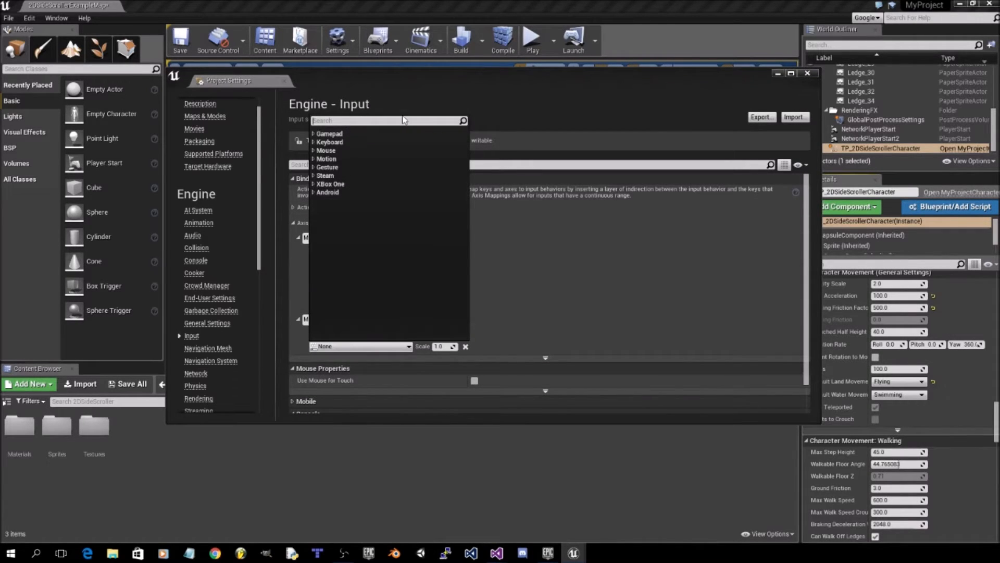
type("s")
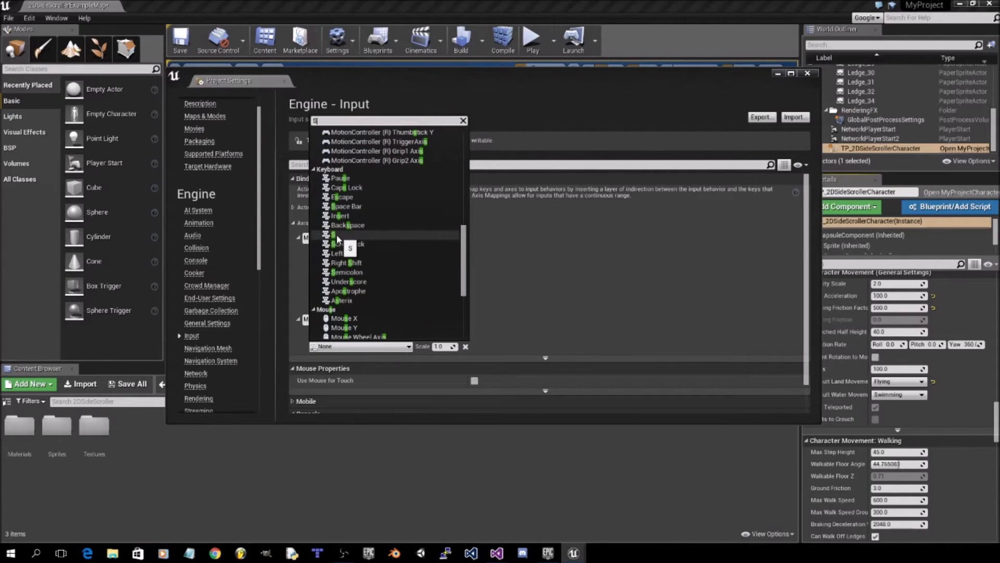
left_click(334, 235)
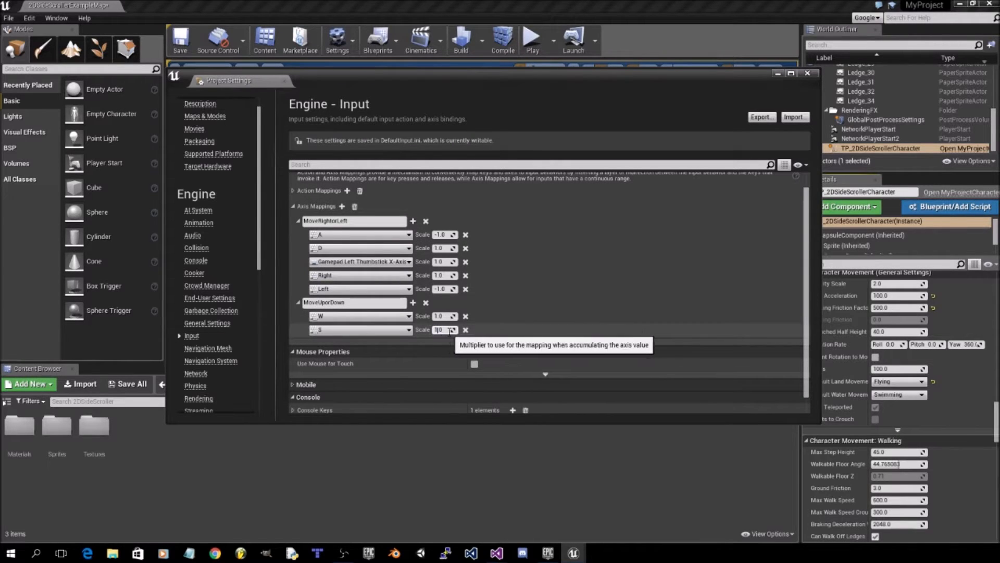
type("-1.0")
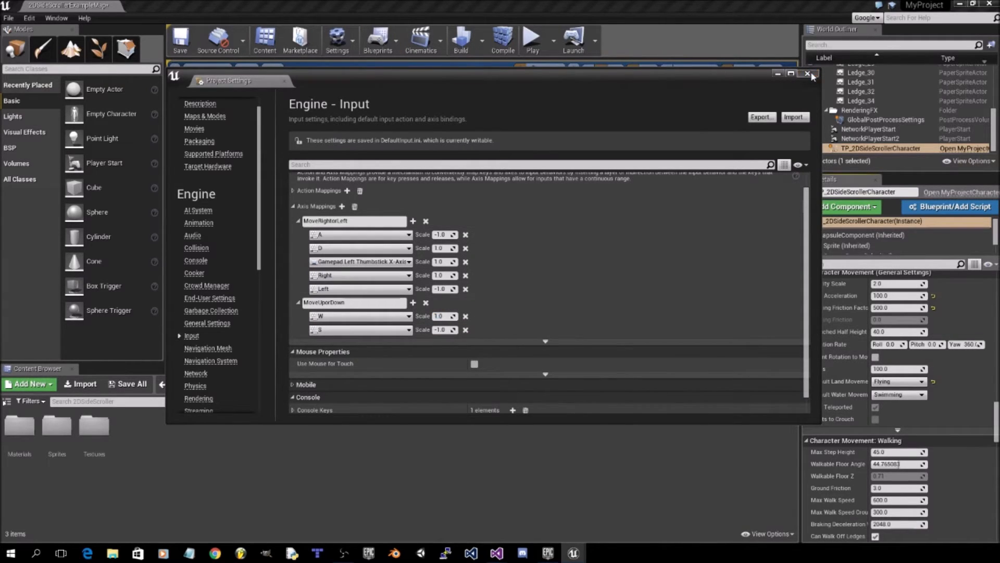
Step: Close Project Settings and bring up the Epic Games launcher library
left_click(810, 75)
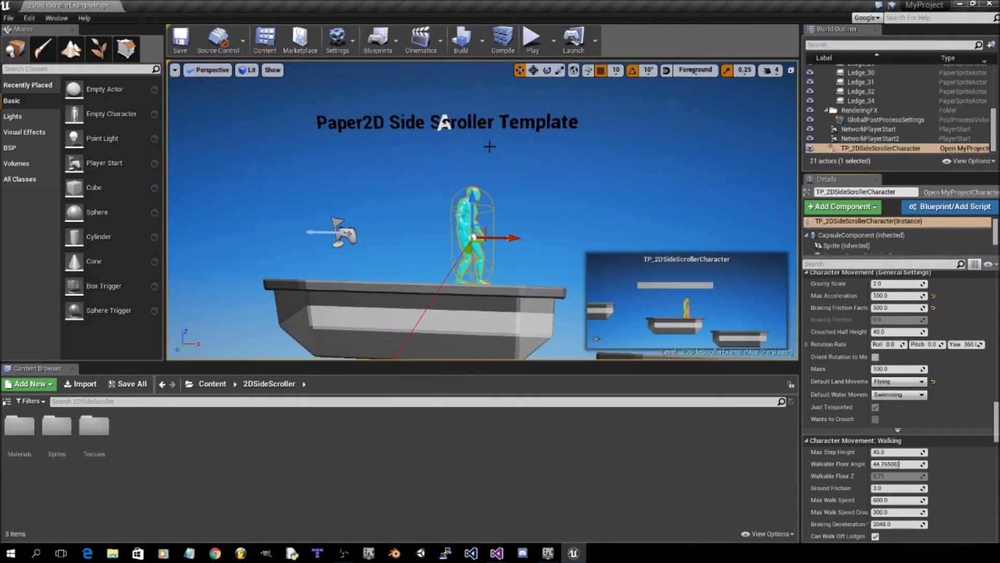
left_click(180, 39)
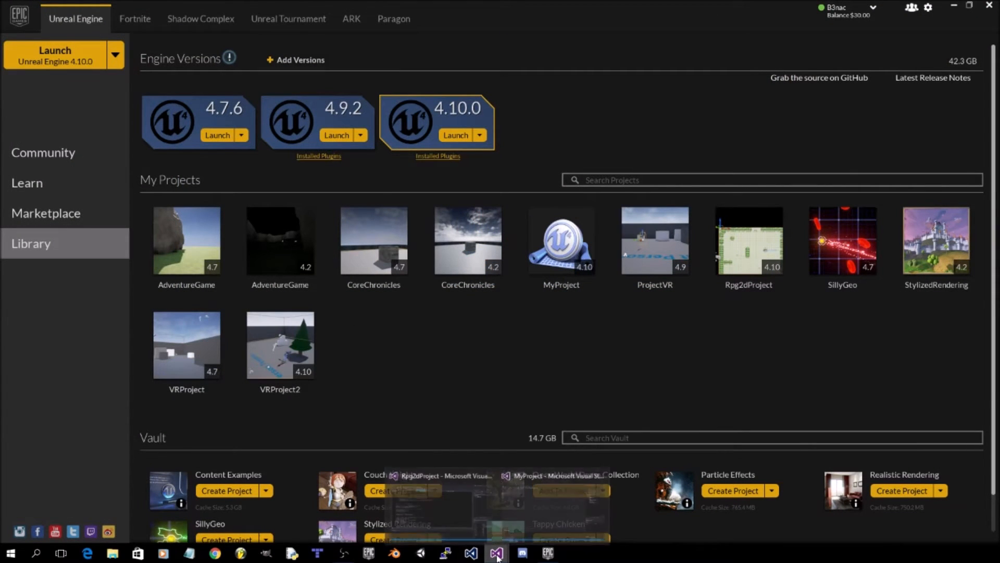
Step: In Visual Studio, expand Source > MyProject and open MyProjectCharacter.cpp
left_click(496, 552)
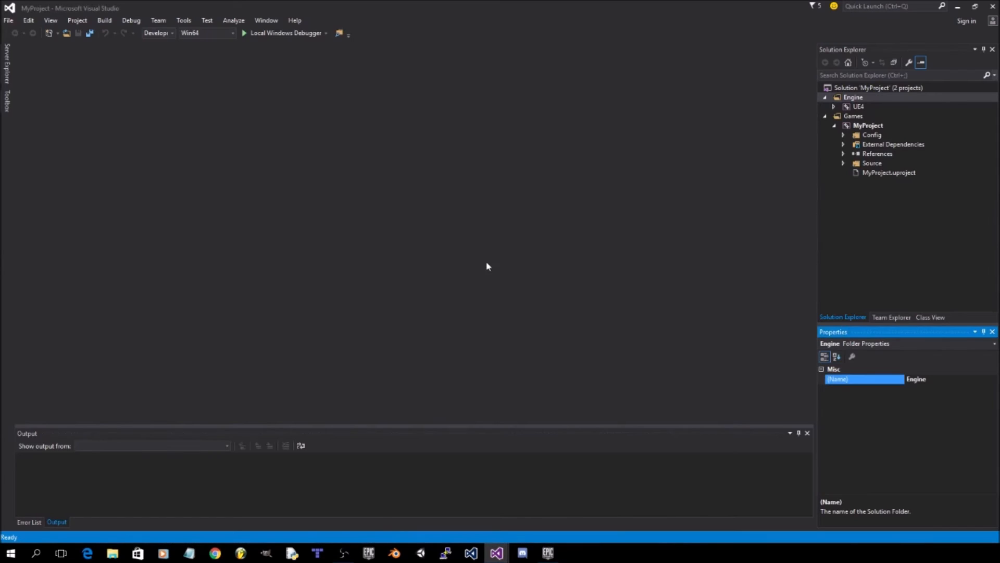
mouse_move(439, 94)
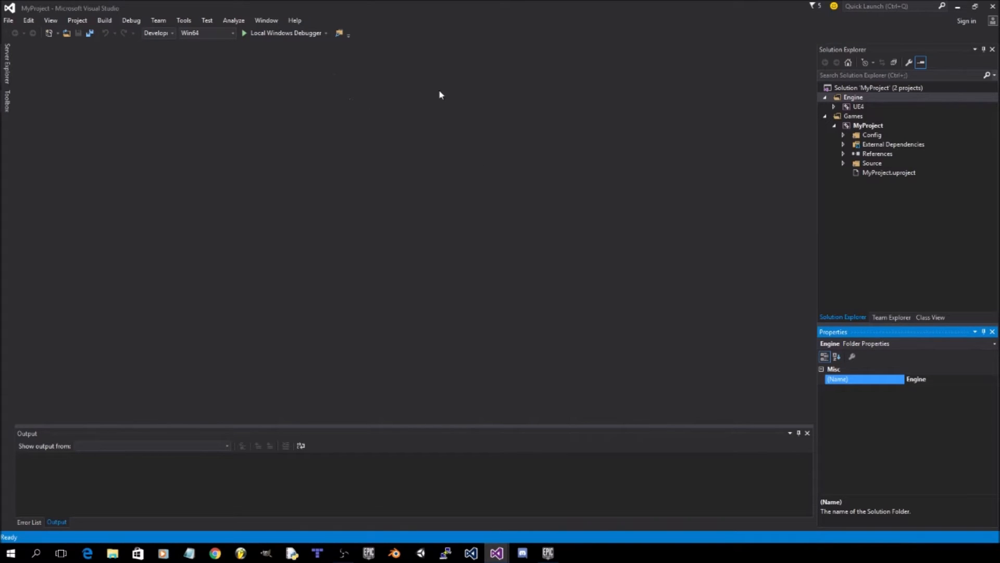
mouse_move(843, 166)
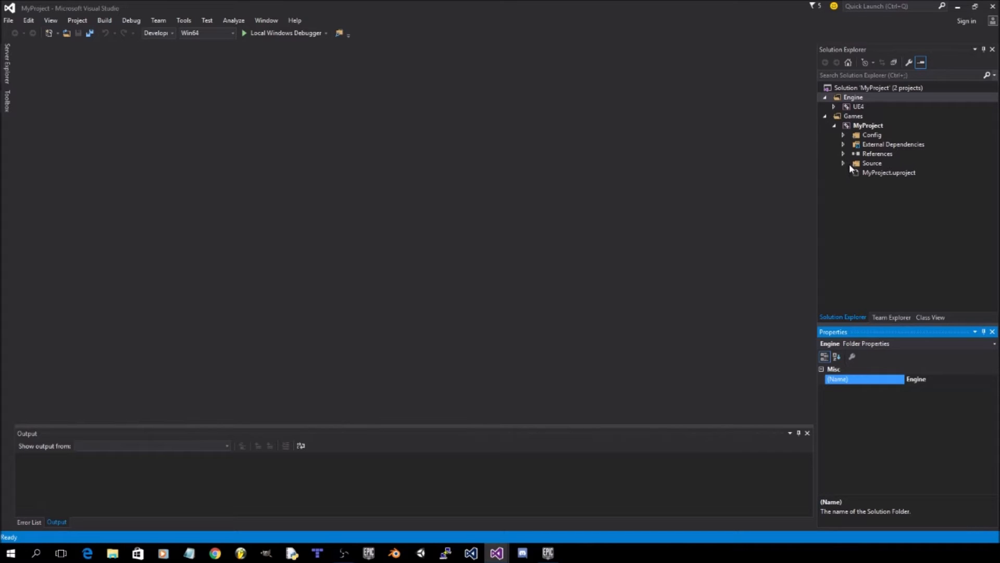
left_click(843, 163)
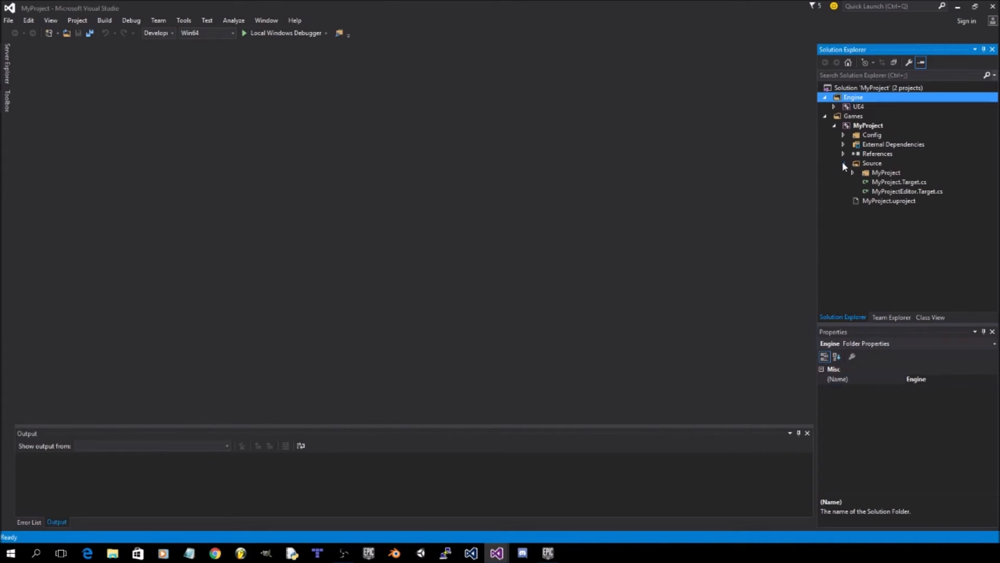
mouse_move(850, 167)
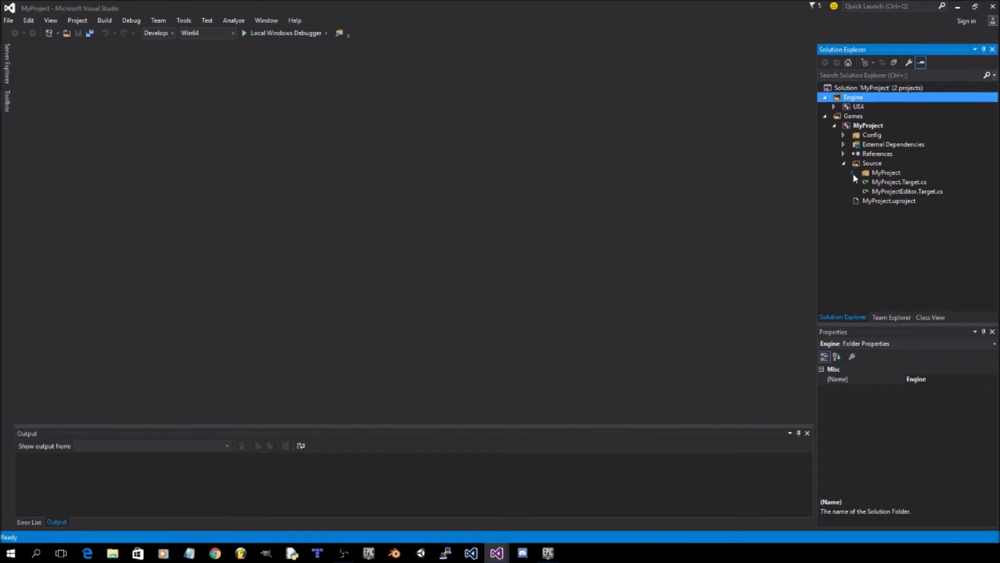
left_click(853, 172)
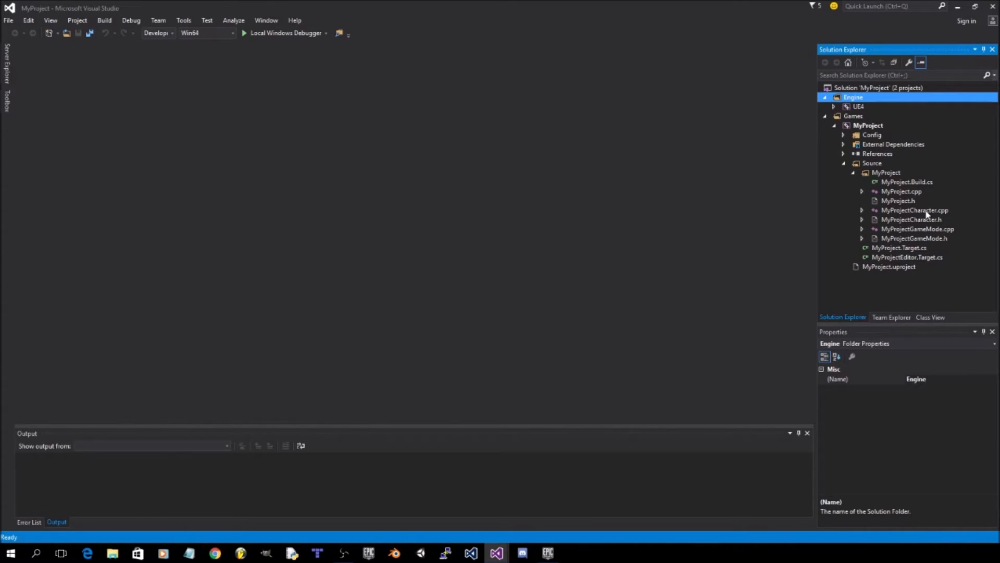
double_click(915, 209)
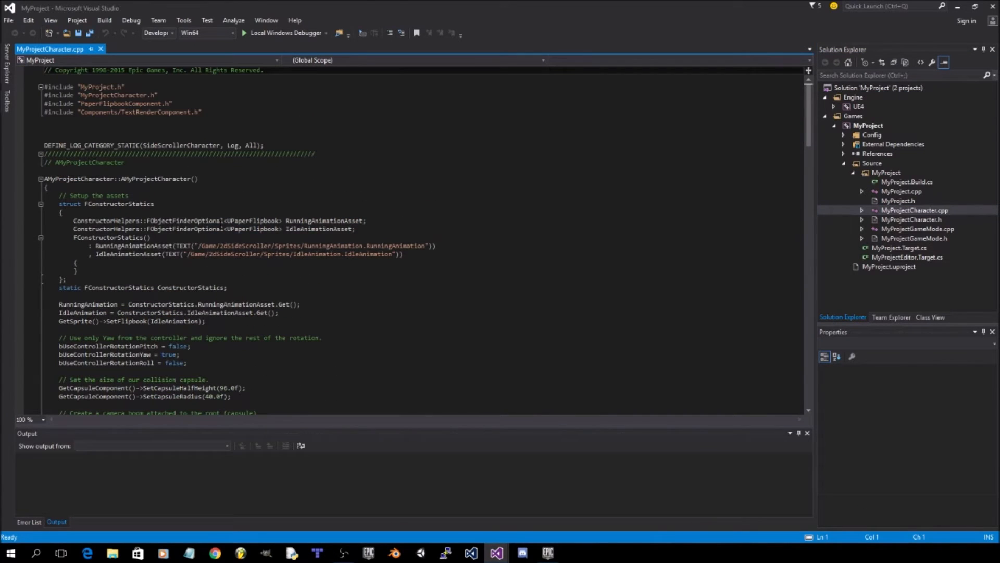
Step: Return to the .cpp file and scroll to SetupPlayerInputComponent to rename the MoveRight axis string
scroll("down", 3)
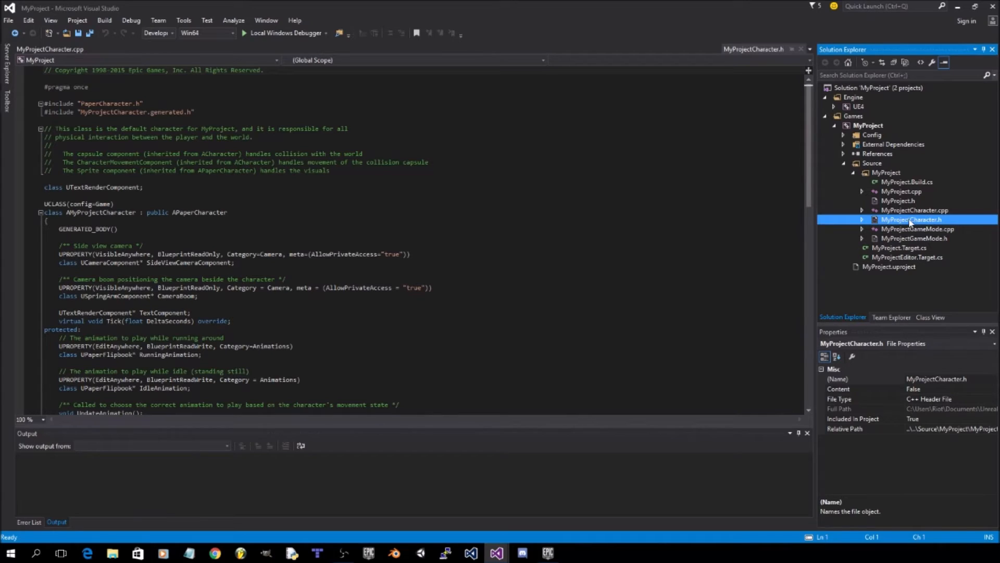
left_click(136, 49)
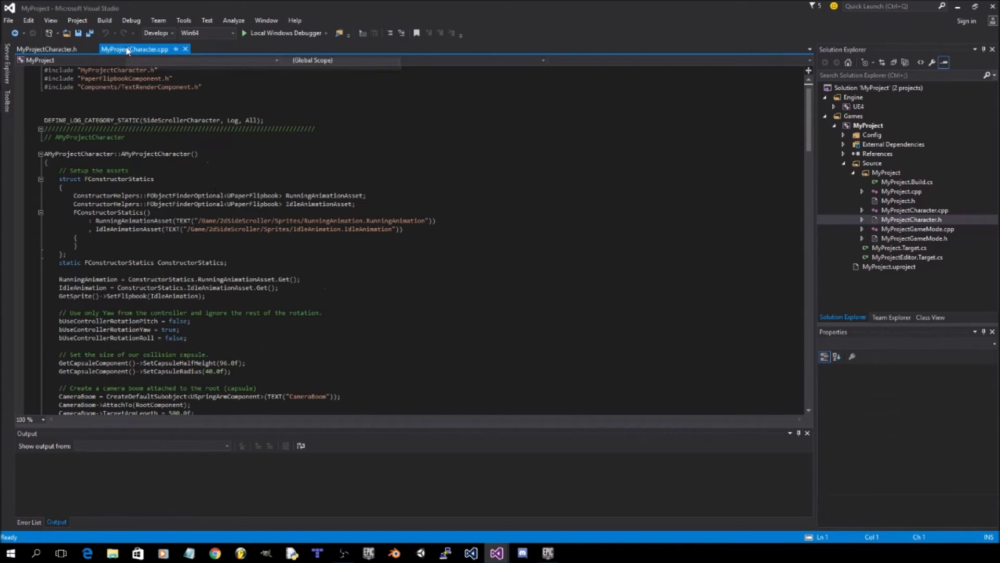
scroll("down", 3)
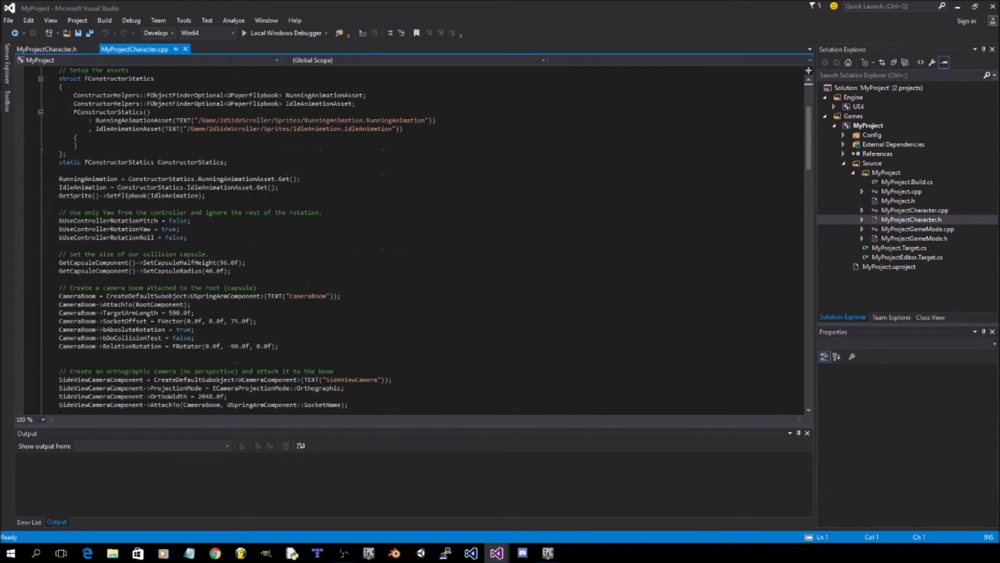
scroll("down", 3)
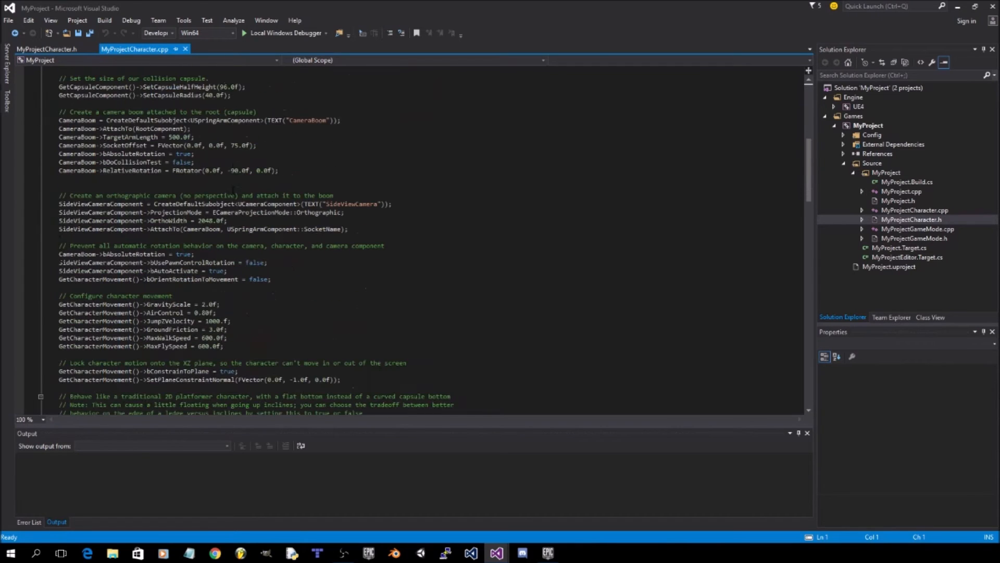
scroll("down", 3)
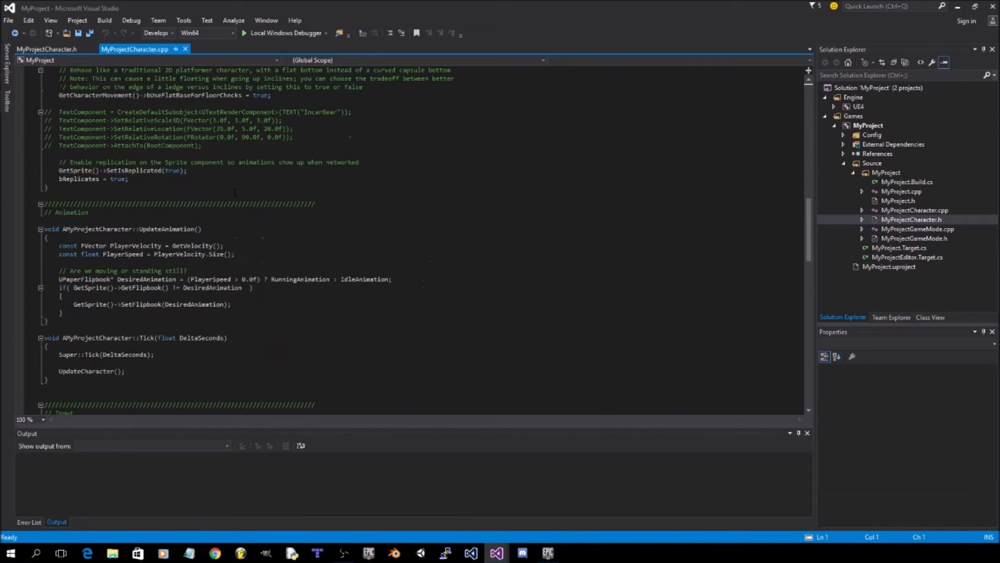
scroll("down", 3)
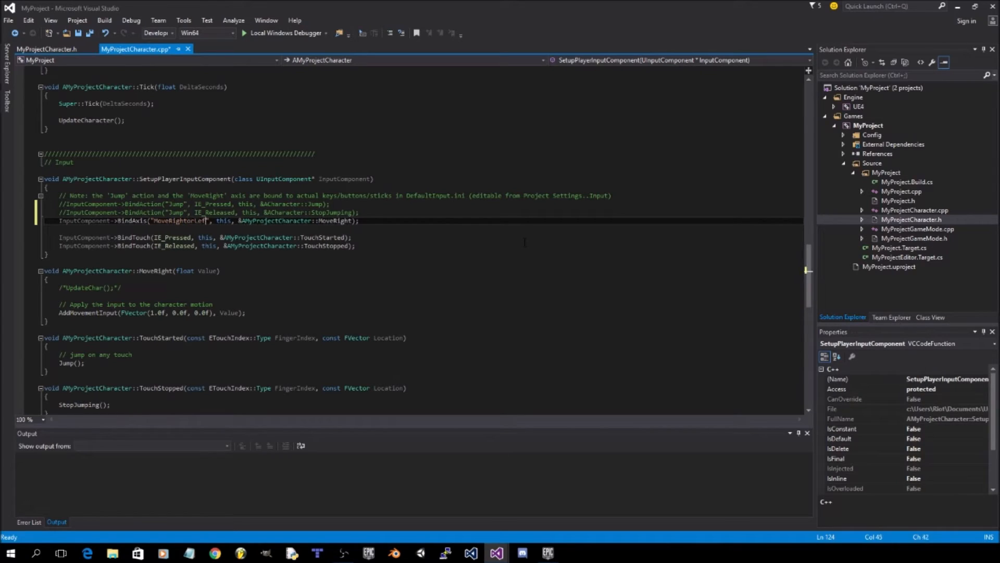
Step: Bind MoveRightorLeft to MoveRightorLeft and a duplicated BindAxis line to MoveUporDown
double_click(340, 220)
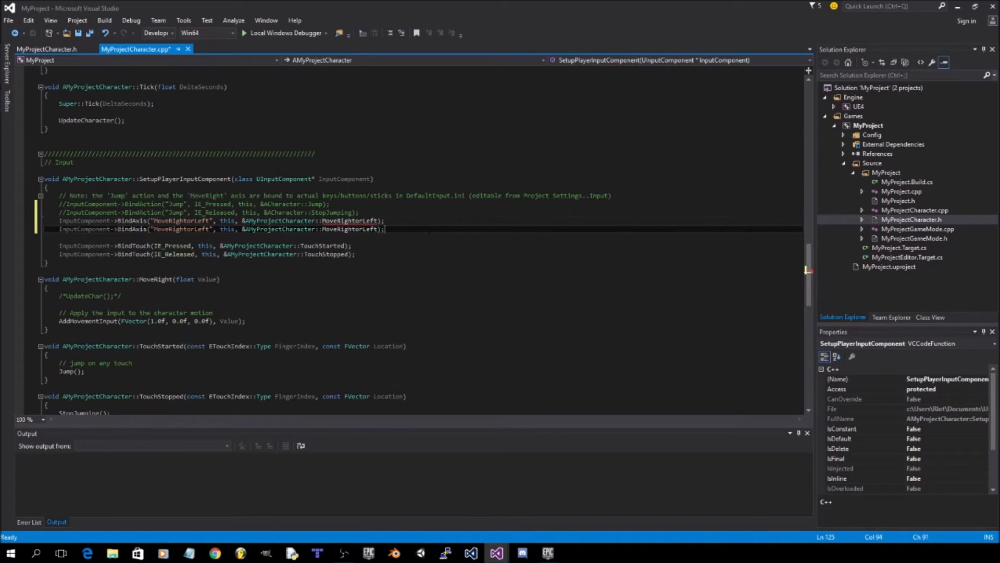
double_click(186, 229)
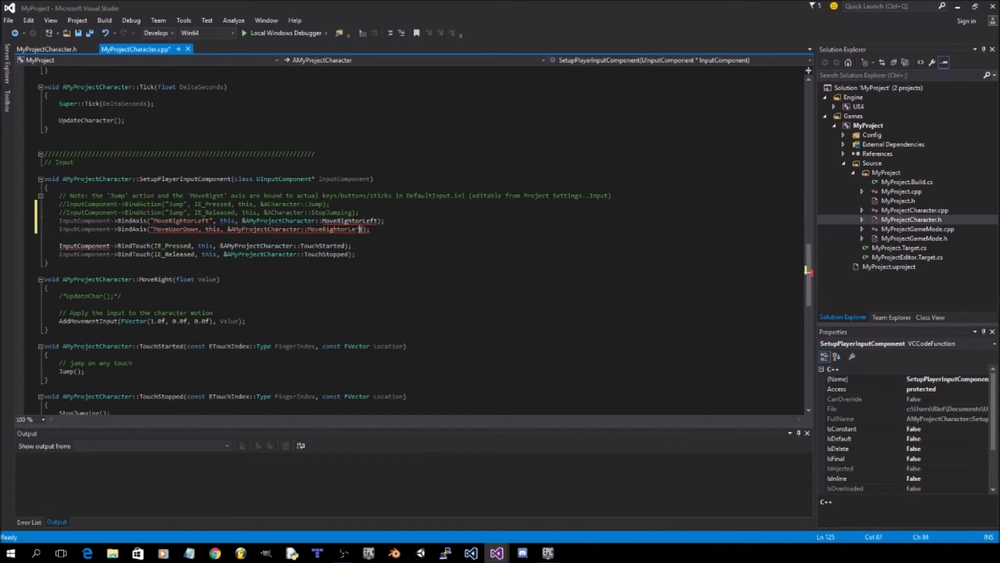
double_click(331, 229)
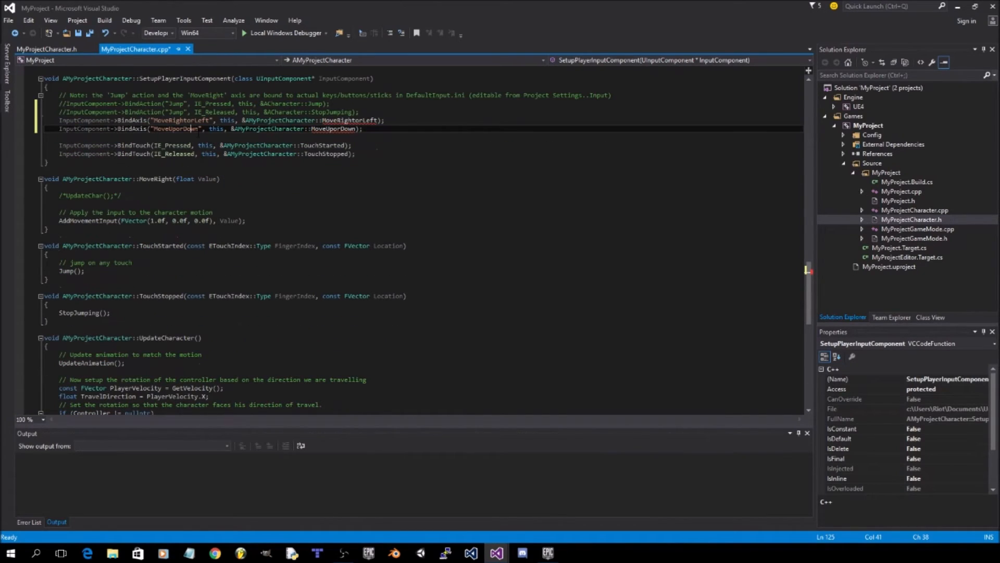
scroll("down", 3)
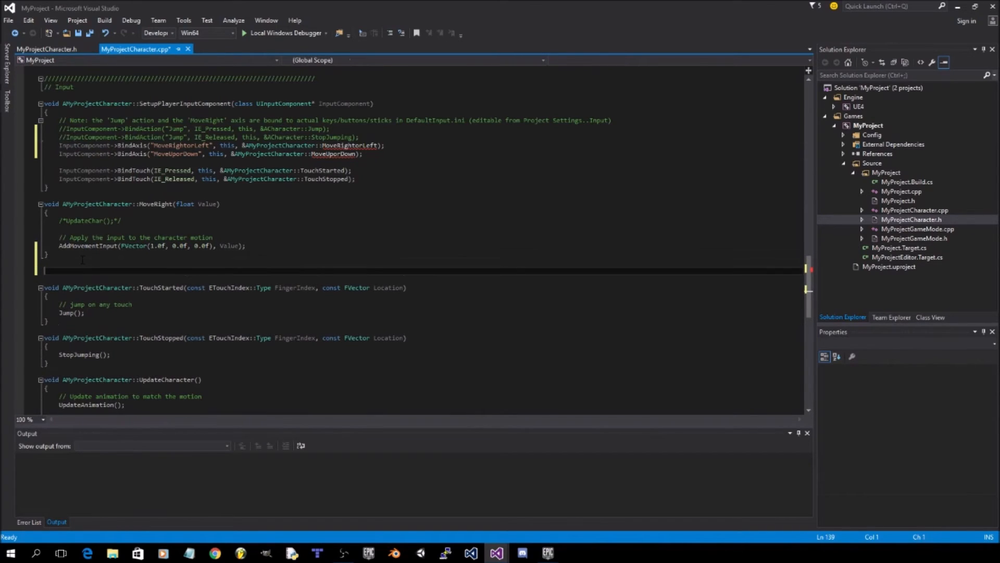
Step: Paste a MoveUporDown function applying input along FVector(0.0f, 0.0f, 1.0f) and save the source
right_click(84, 259)
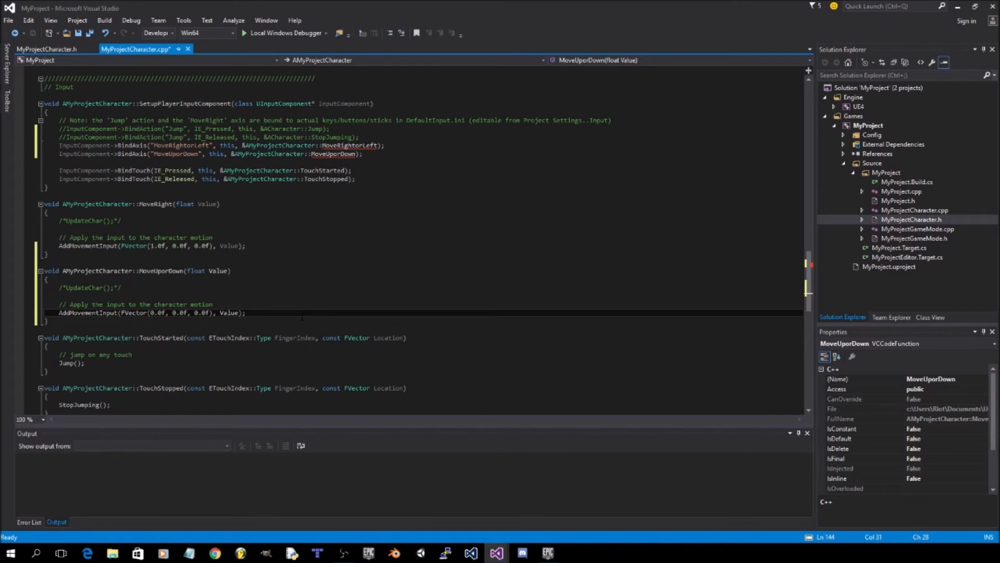
left_click(182, 312)
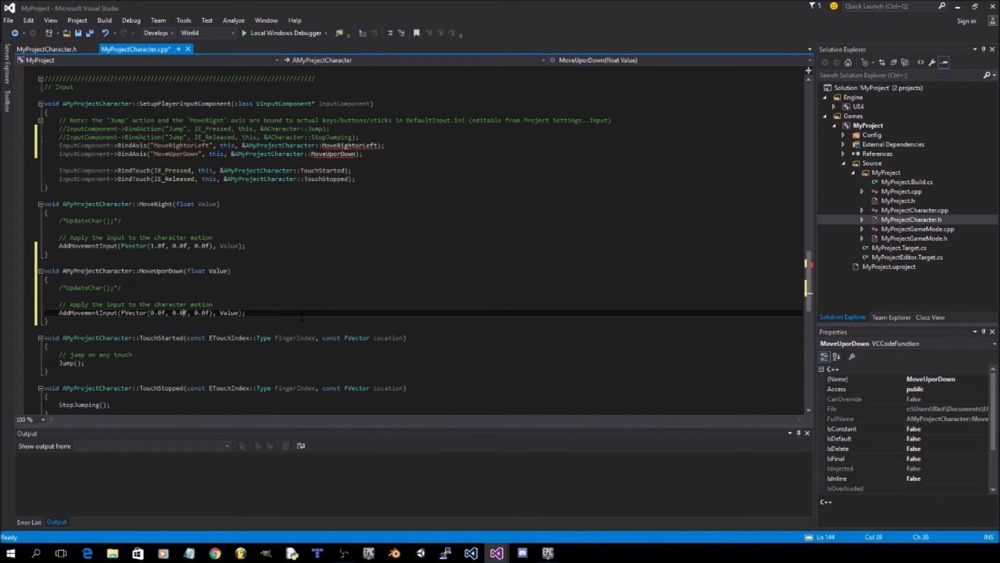
type("1.0f")
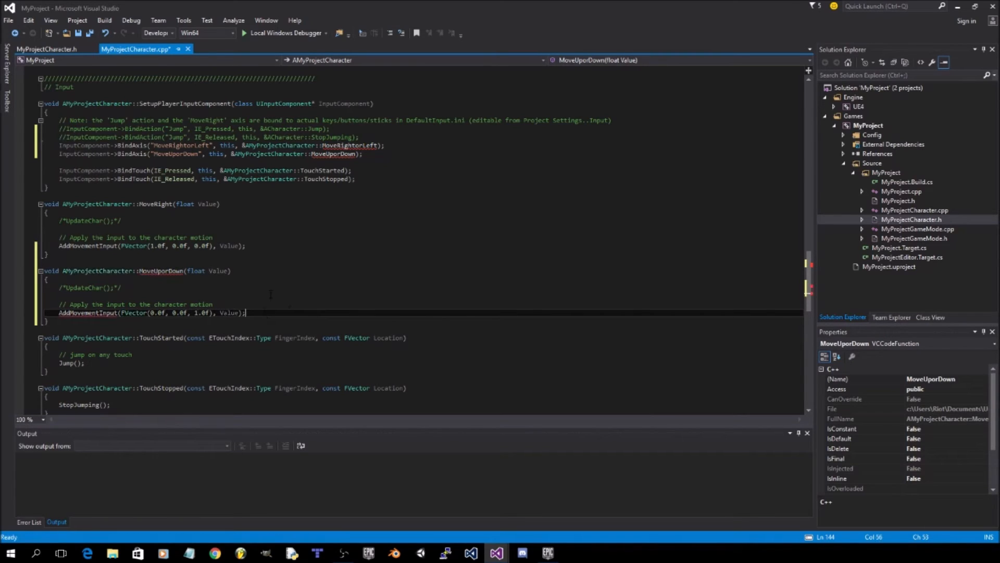
key("ctrl+s")
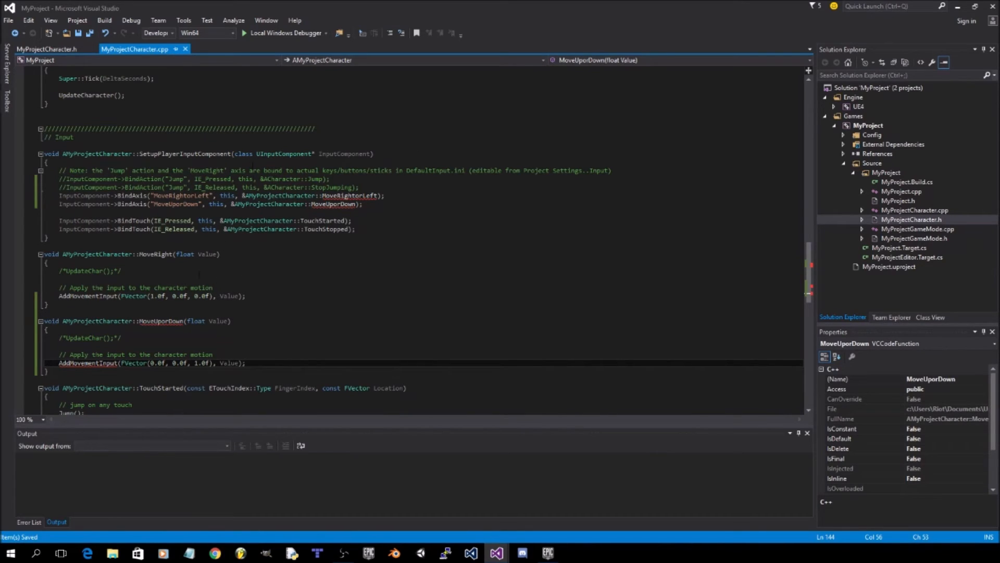
left_click(46, 49)
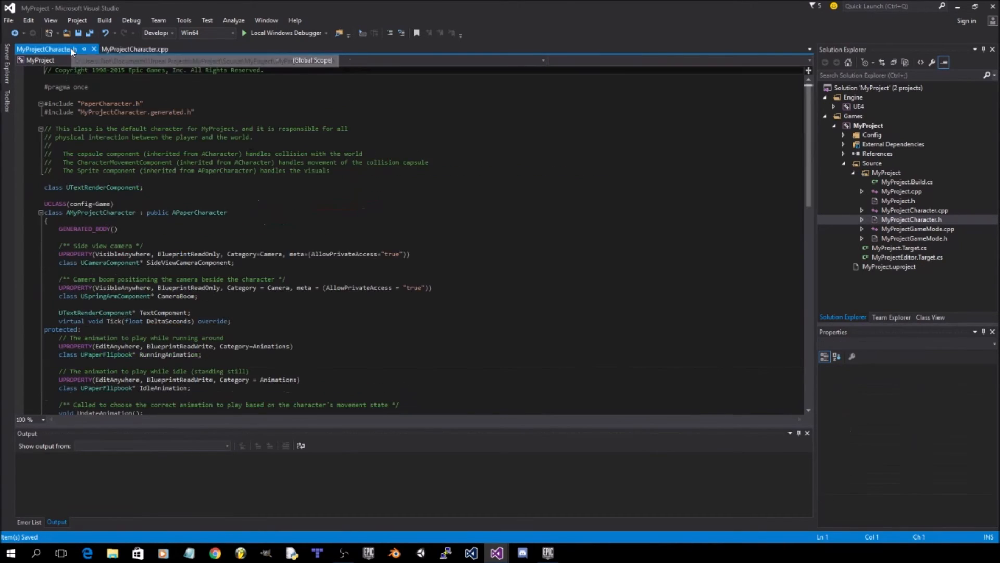
Step: Declare MoveRightorLeft and void MoveUporDown(float Value) in the header and save it
scroll("down", 3)
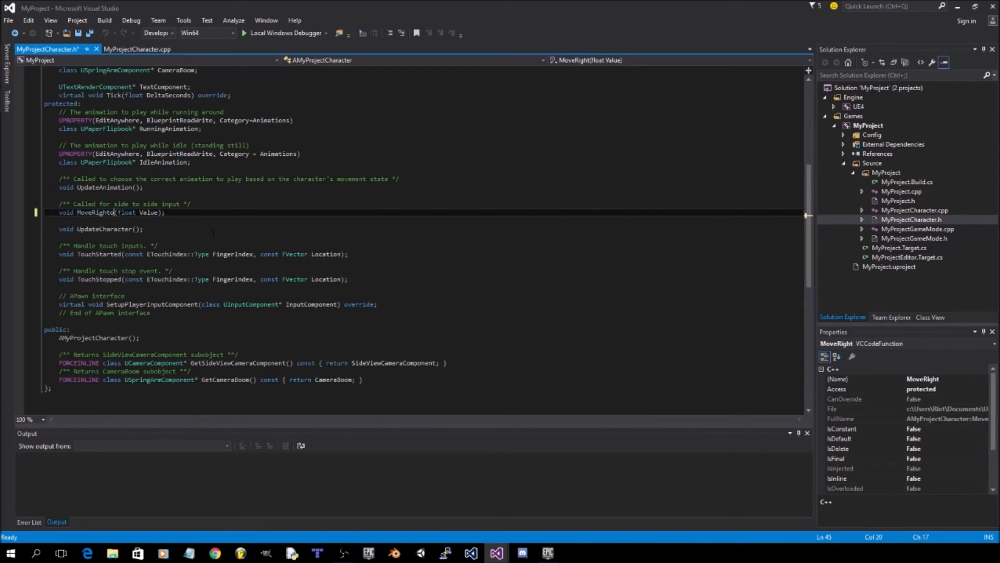
type("orLeft")
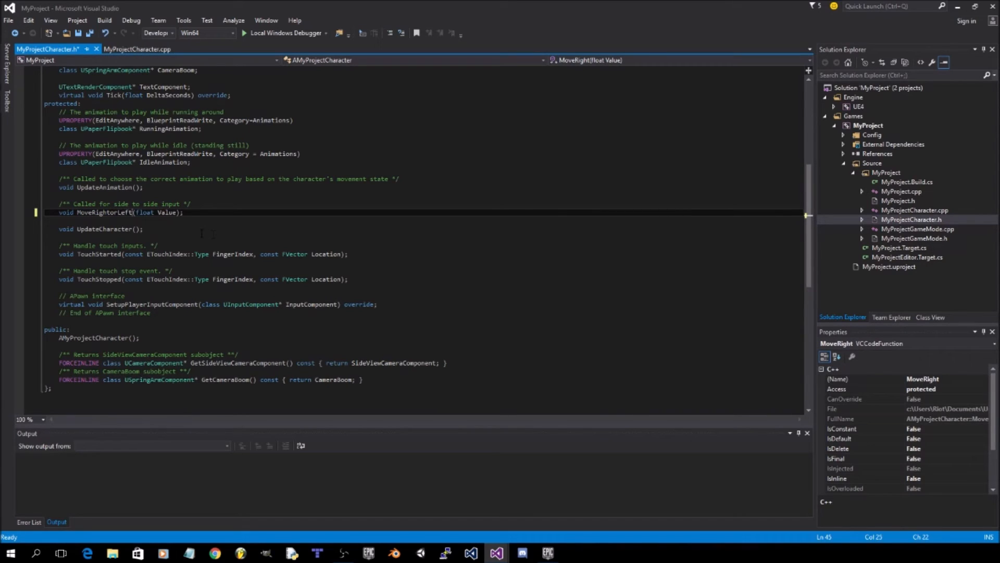
triple_click(115, 211)
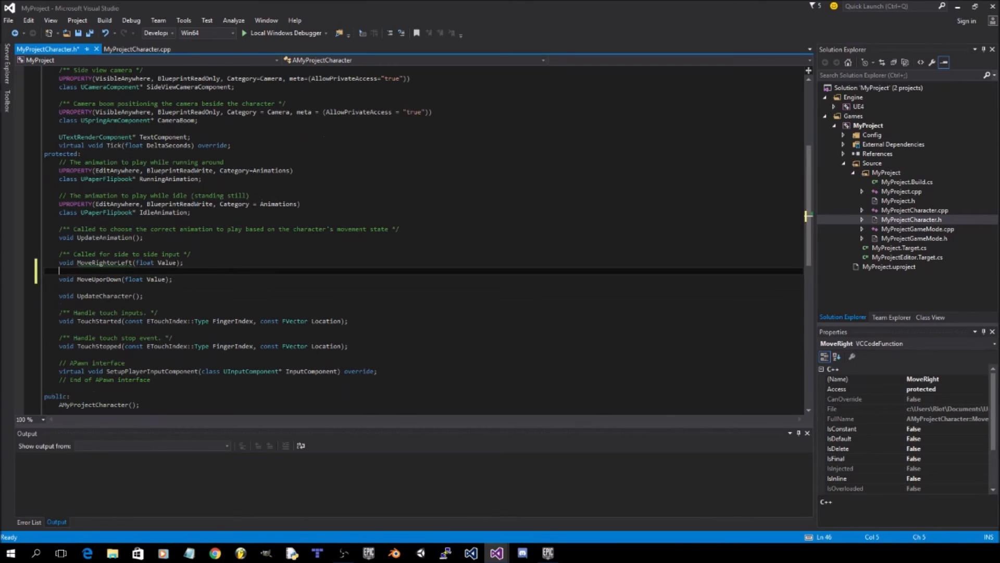
left_click(135, 49)
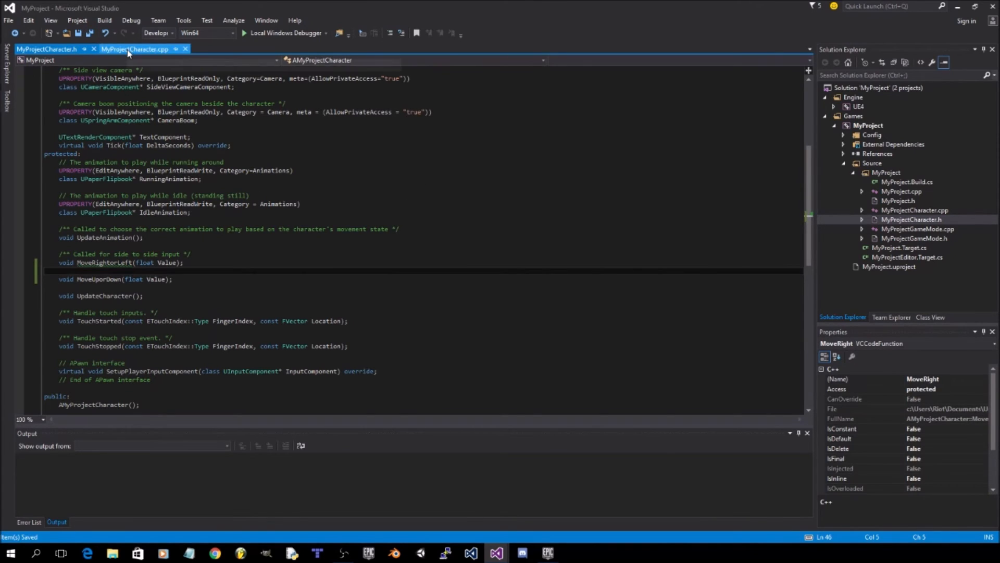
left_click(134, 49)
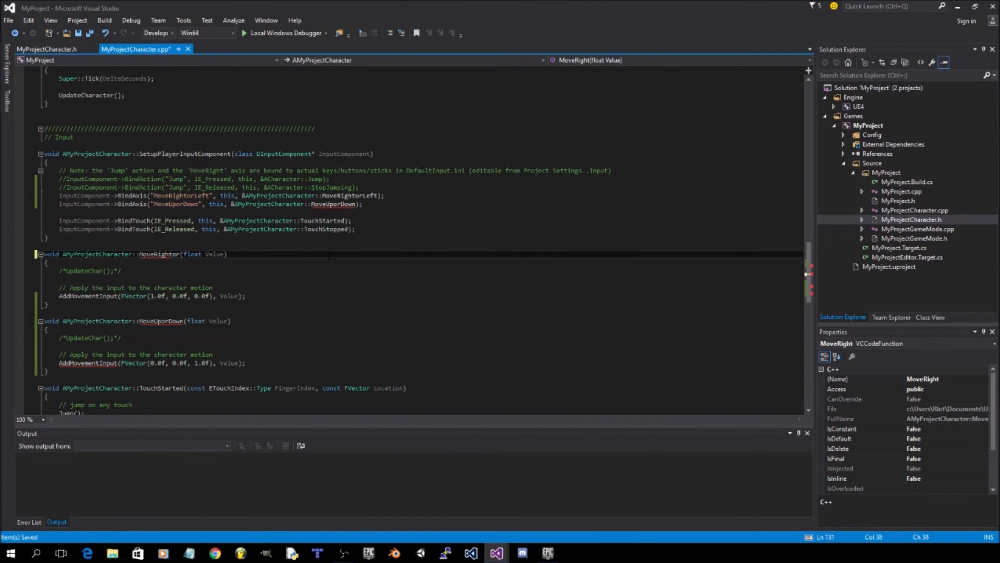
Step: Rename the MoveRightor definition to MoveRightorLeft in MyProjectCharacter.cpp
type("Left")
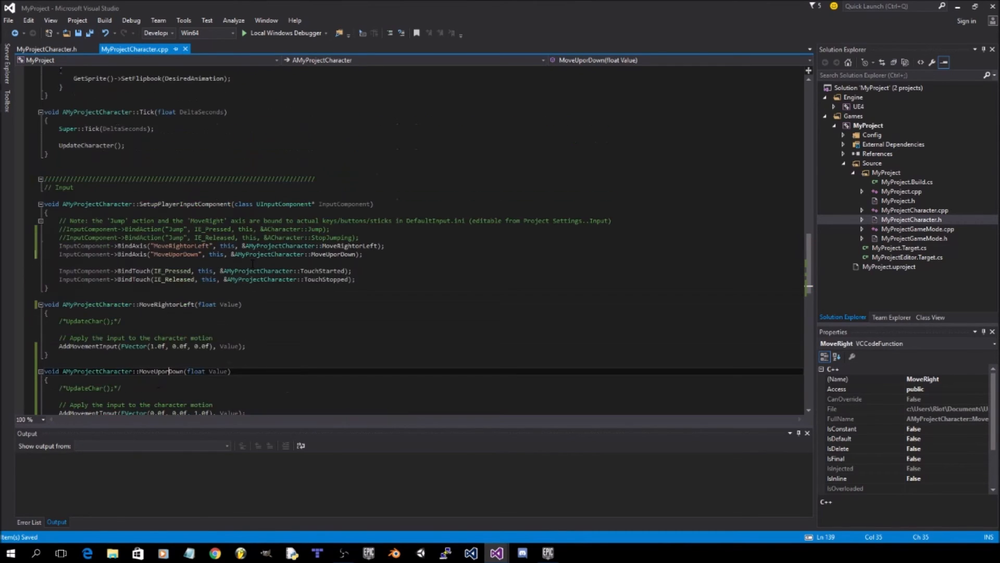
scroll("down", 3)
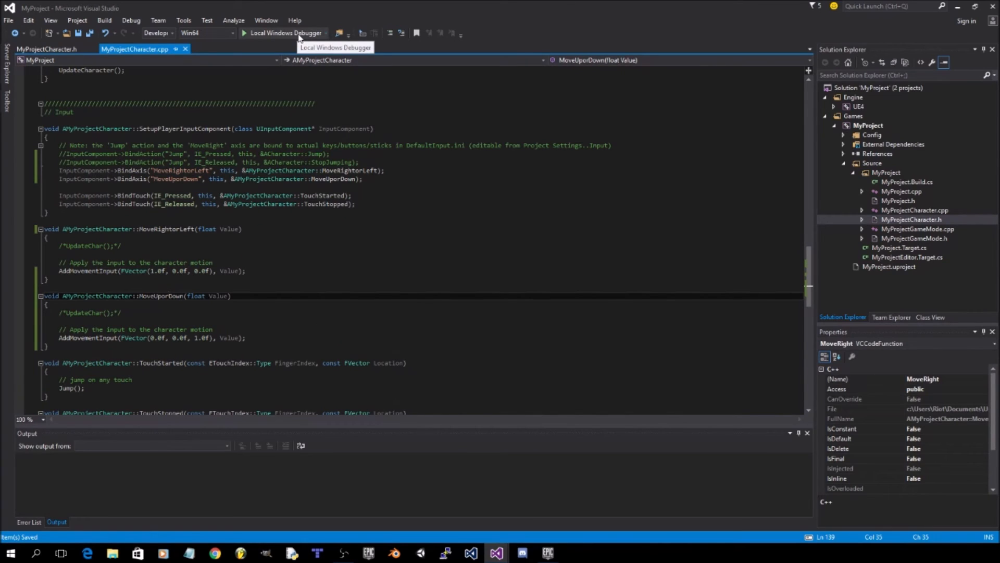
Step: Launch with Local Windows Debugger, confirming Yes to build the out-of-date project
left_click(283, 32)
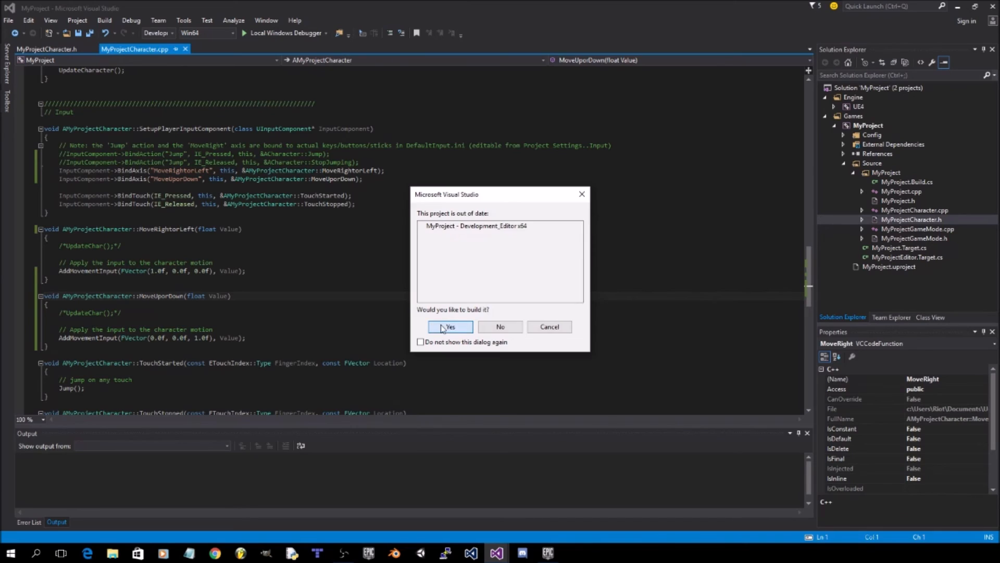
left_click(450, 326)
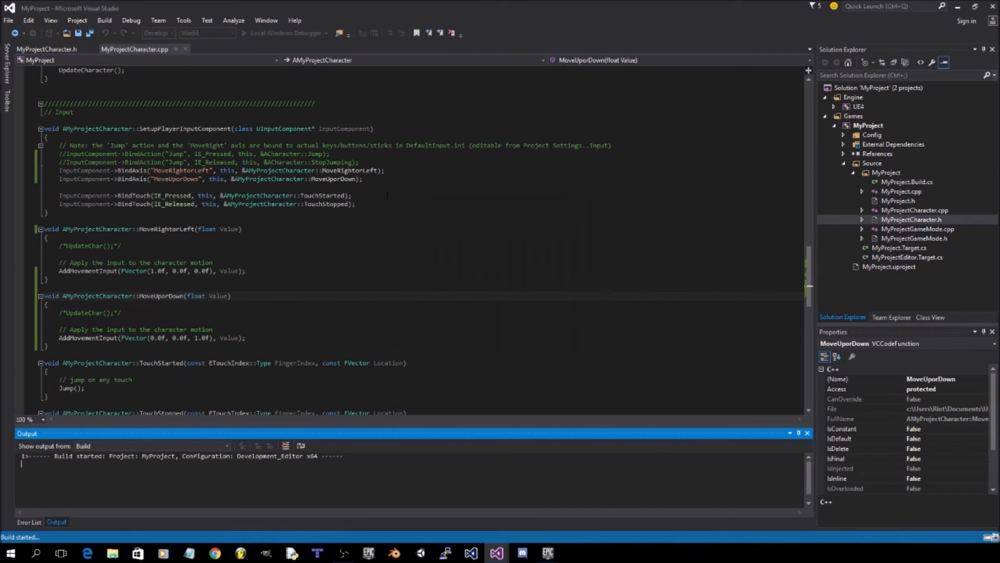
double_click(159, 295)
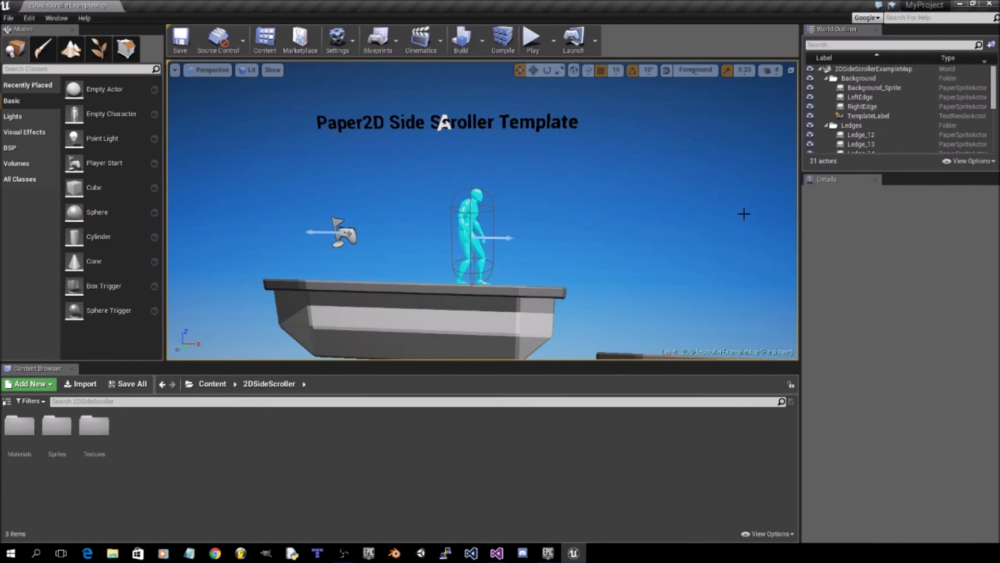
mouse_move(635, 121)
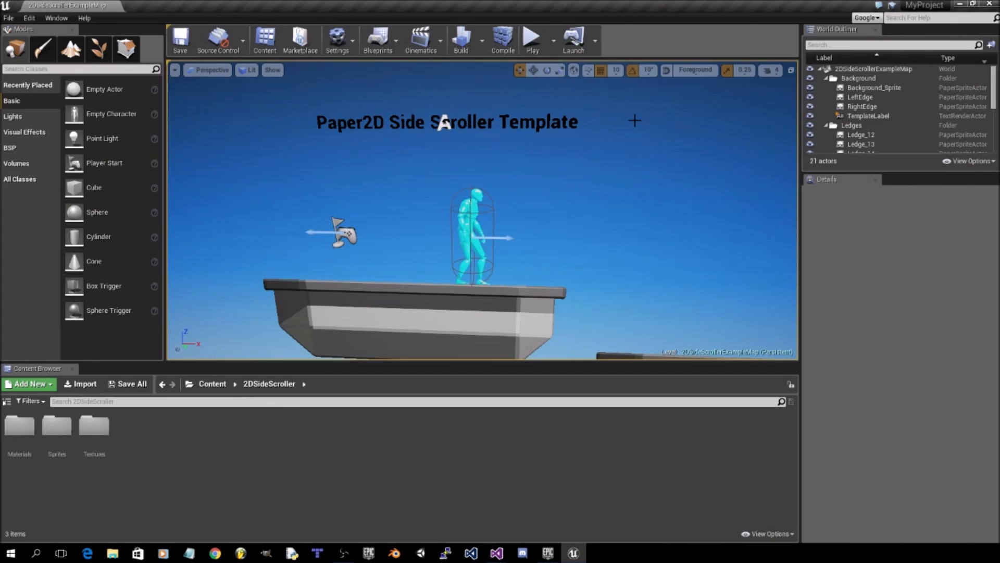
mouse_move(531, 36)
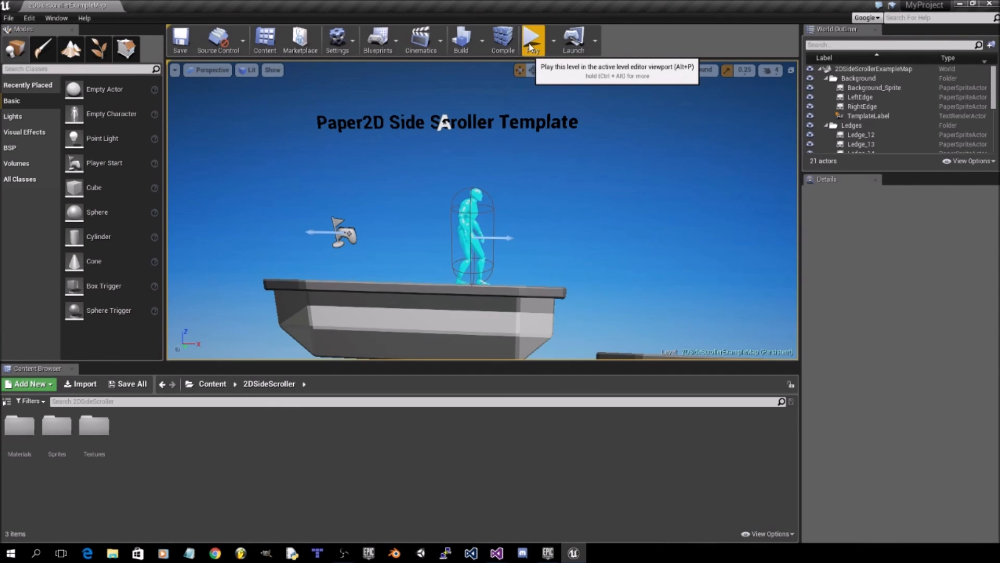
Step: Play the side-scroller level in the editor viewport
left_click(532, 39)
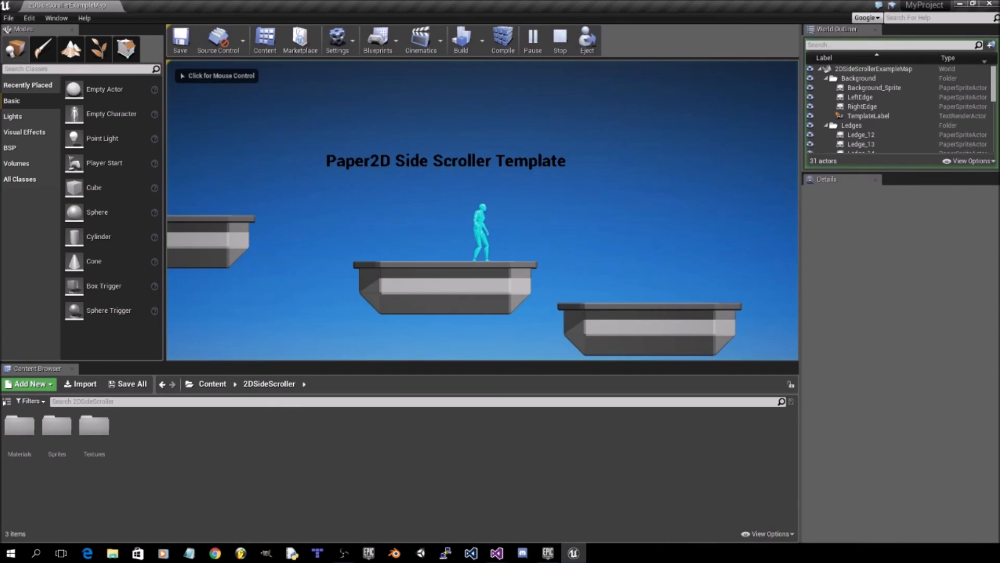